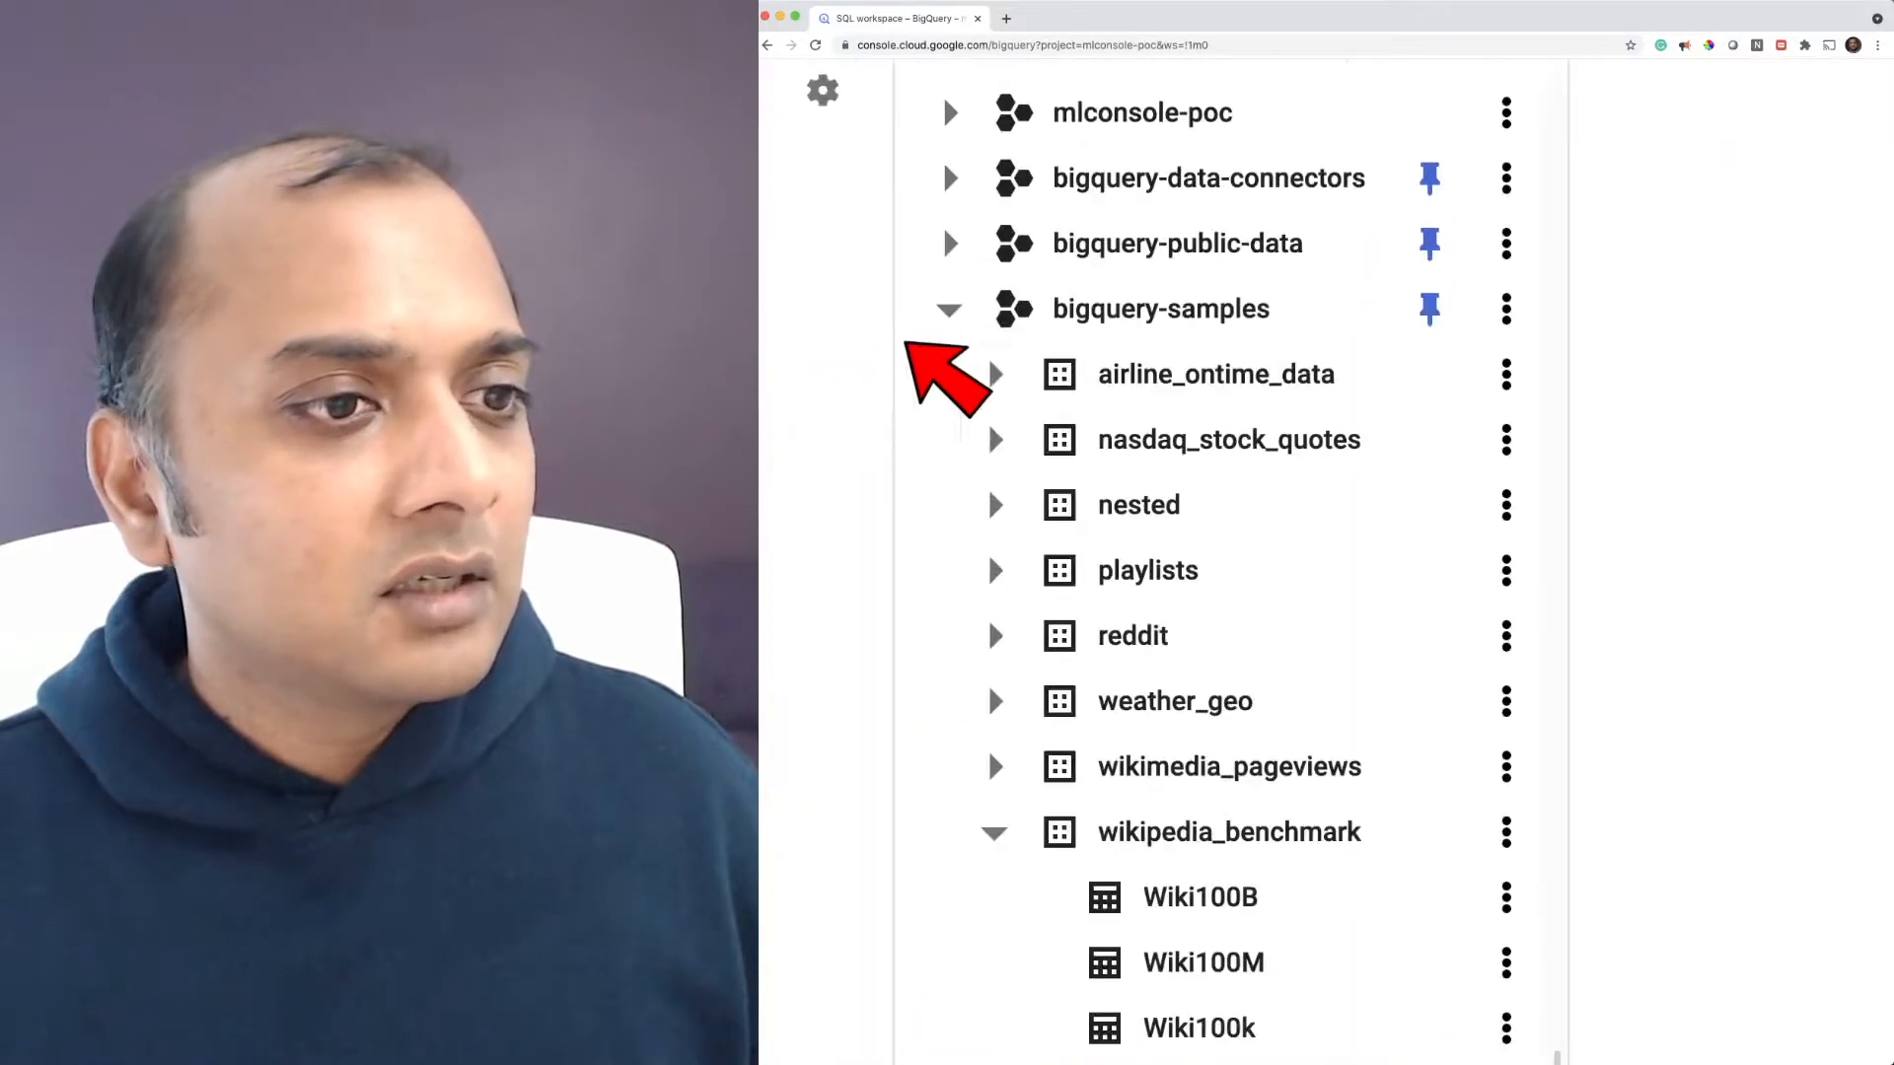
pyautogui.moveTo(1229, 765)
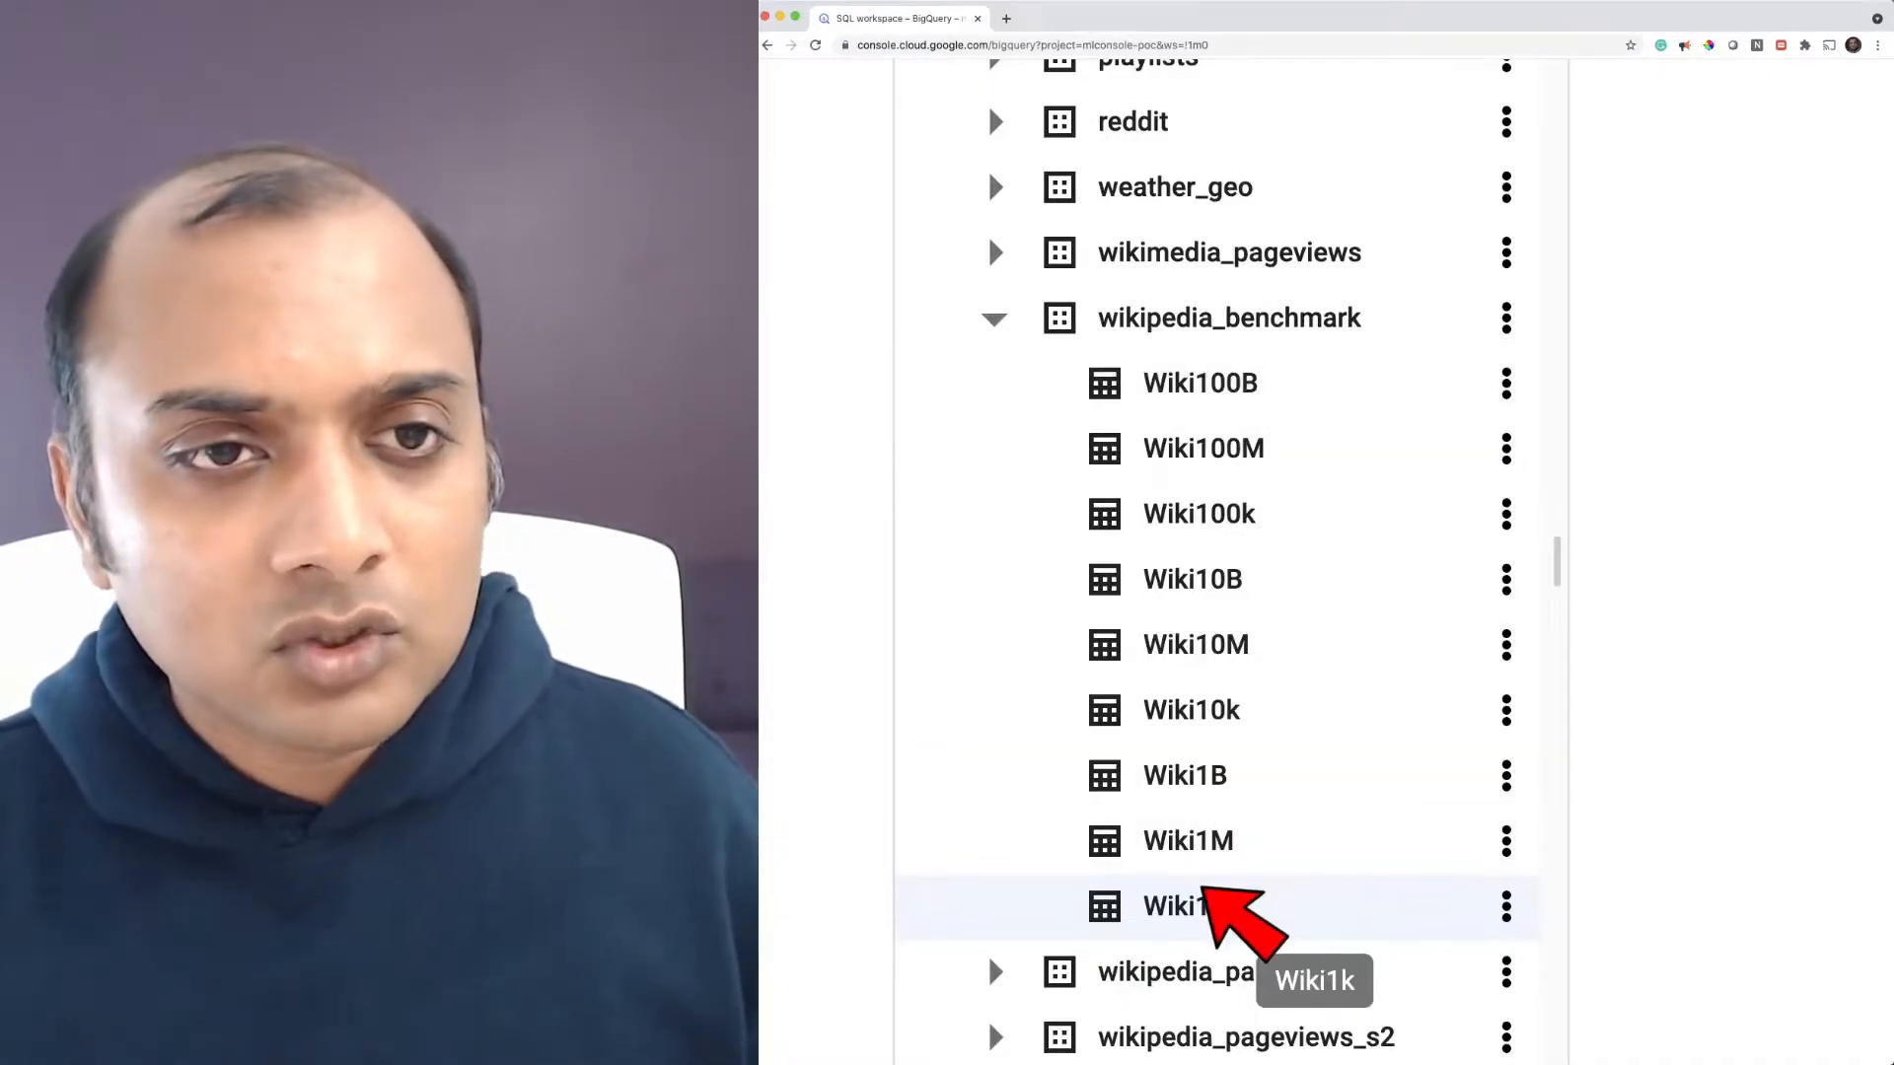
# Open the Wiki1k table's schema listing year, month, day, wikimedia_project, language, title and views
pyautogui.click(1178, 905)
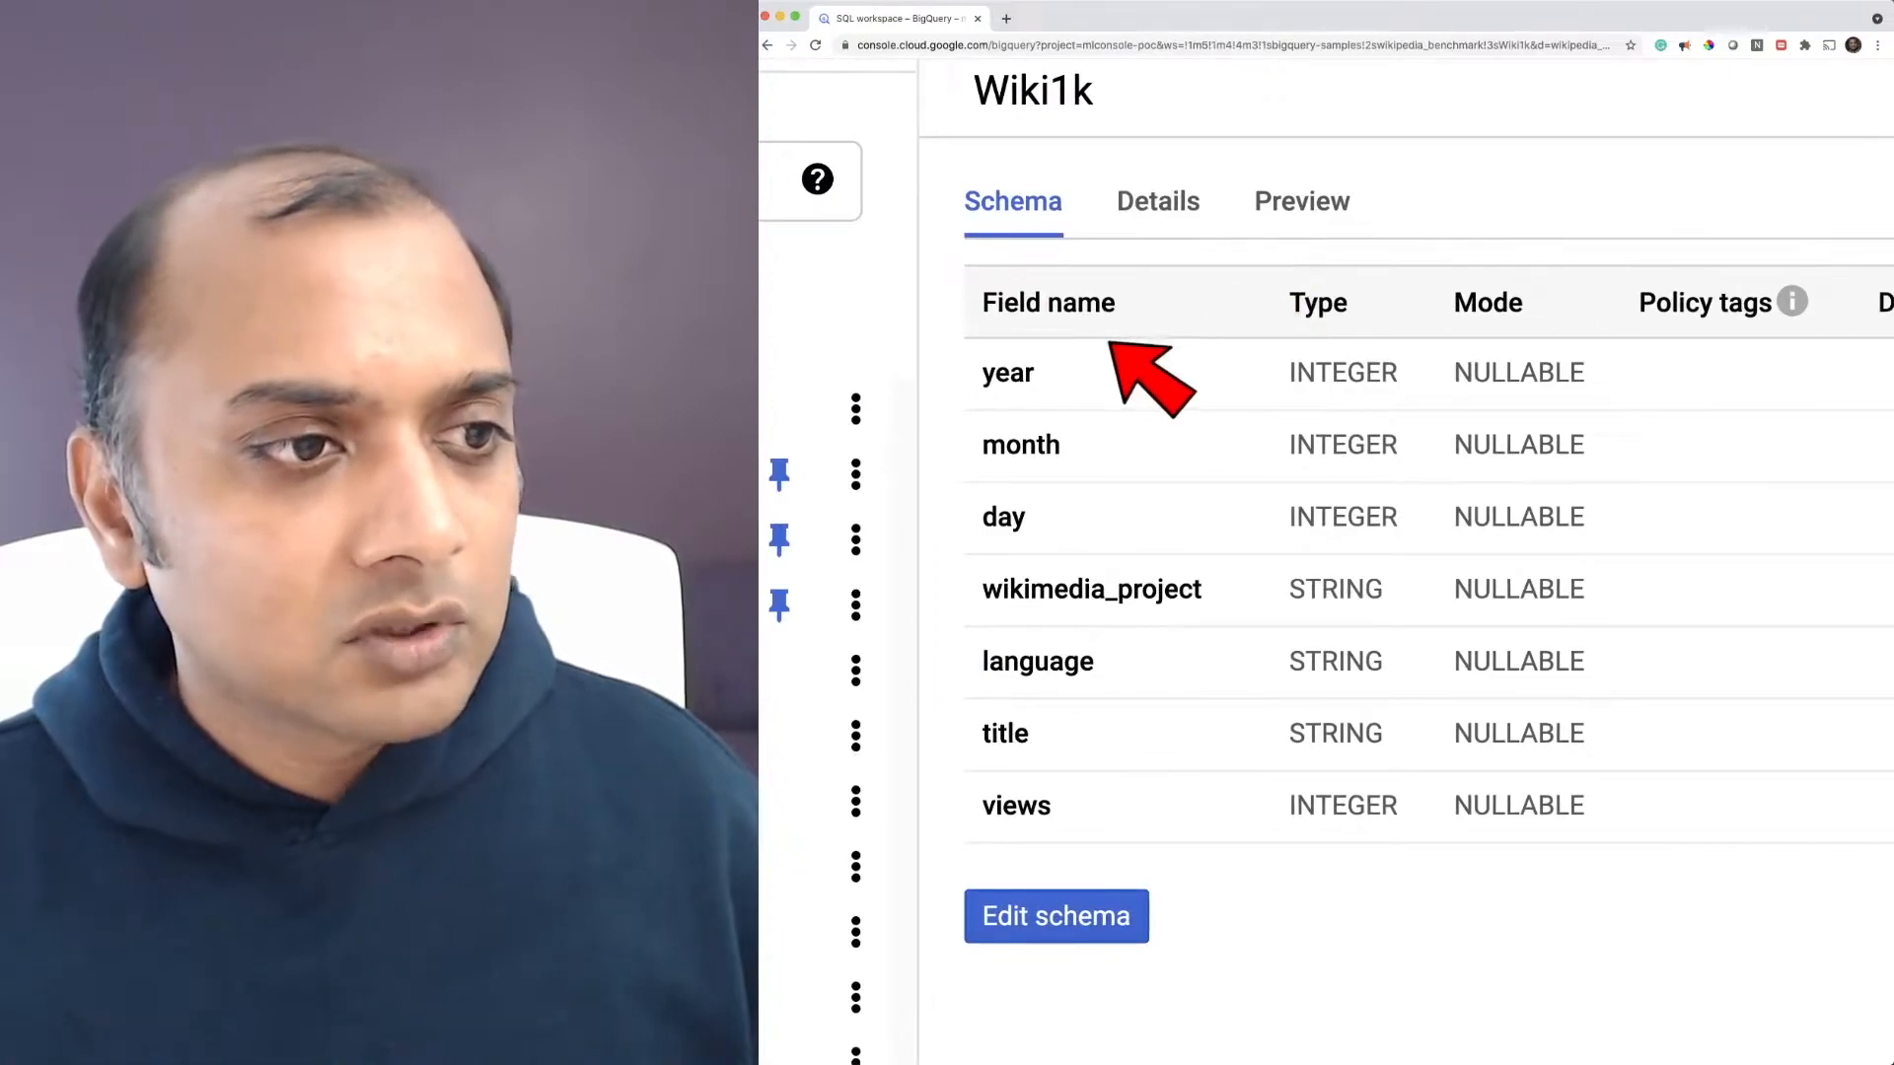
pyautogui.moveTo(1099, 580)
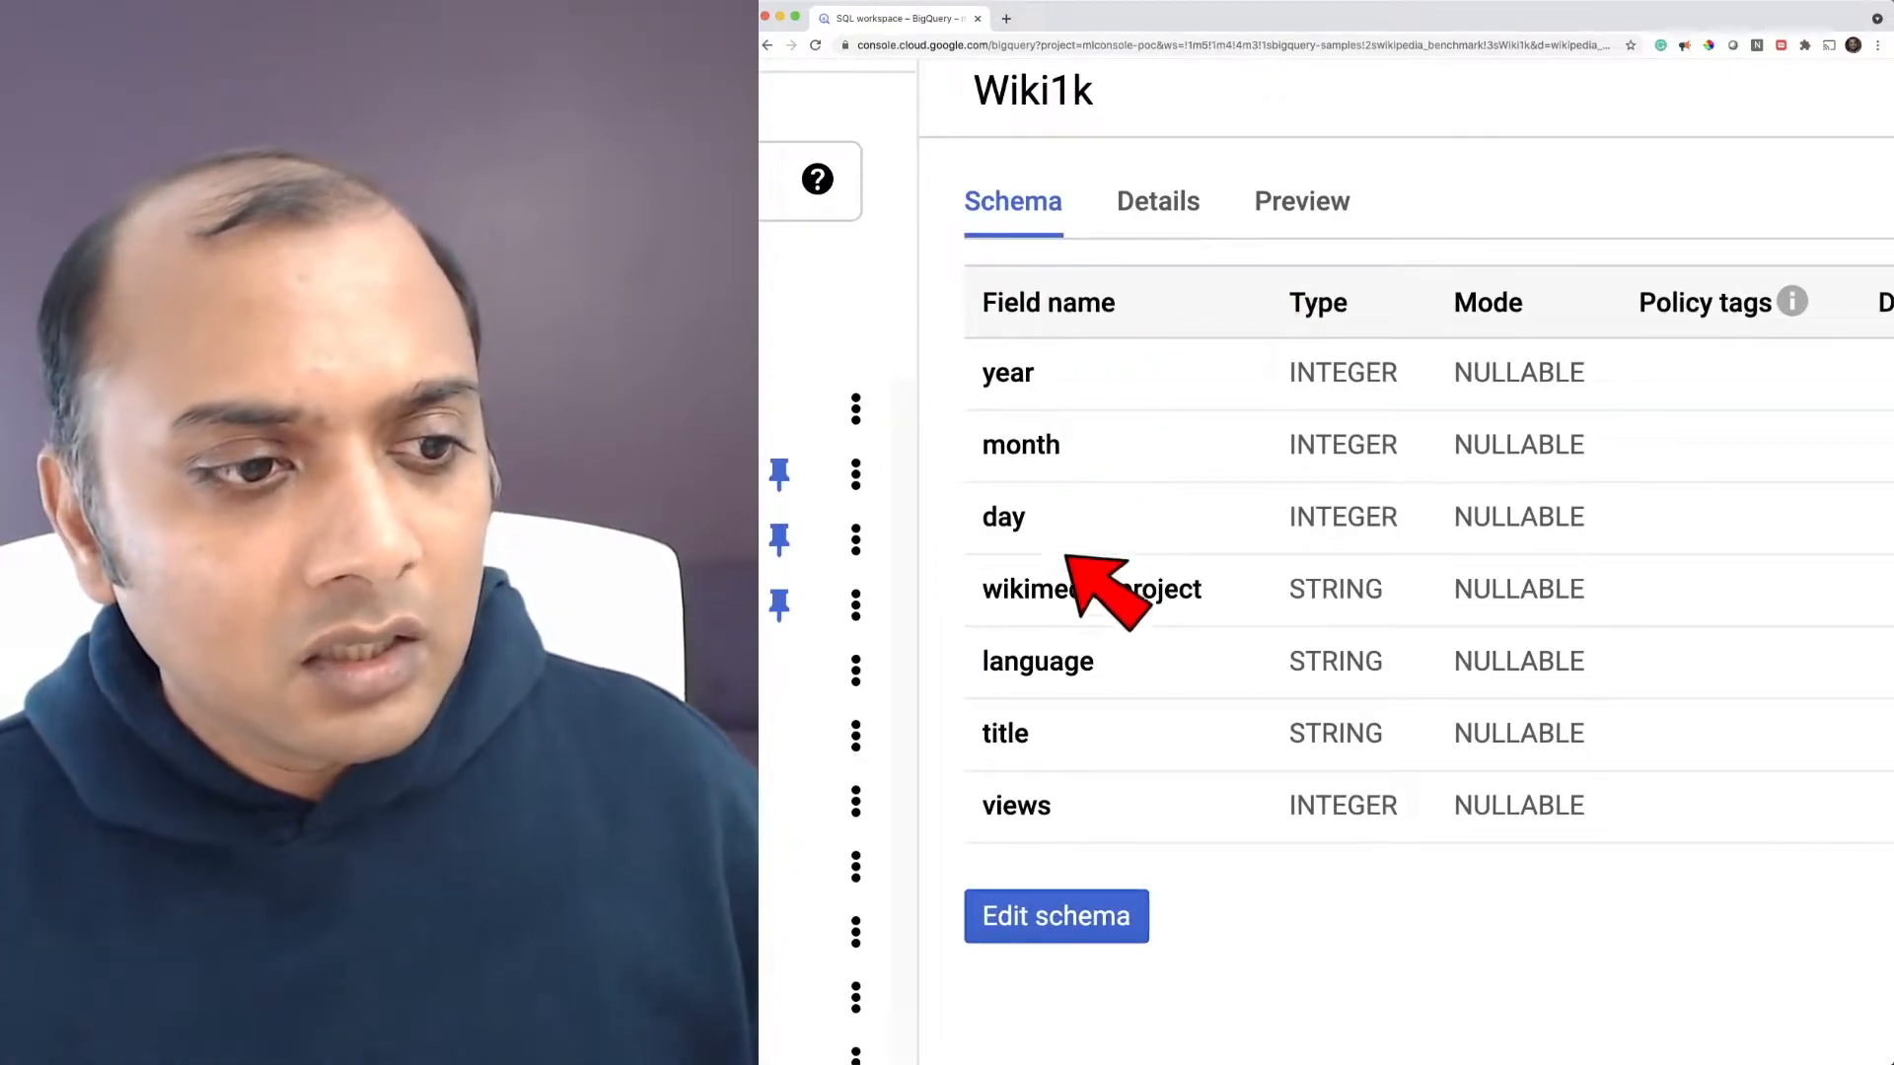
pyautogui.moveTo(1142, 682)
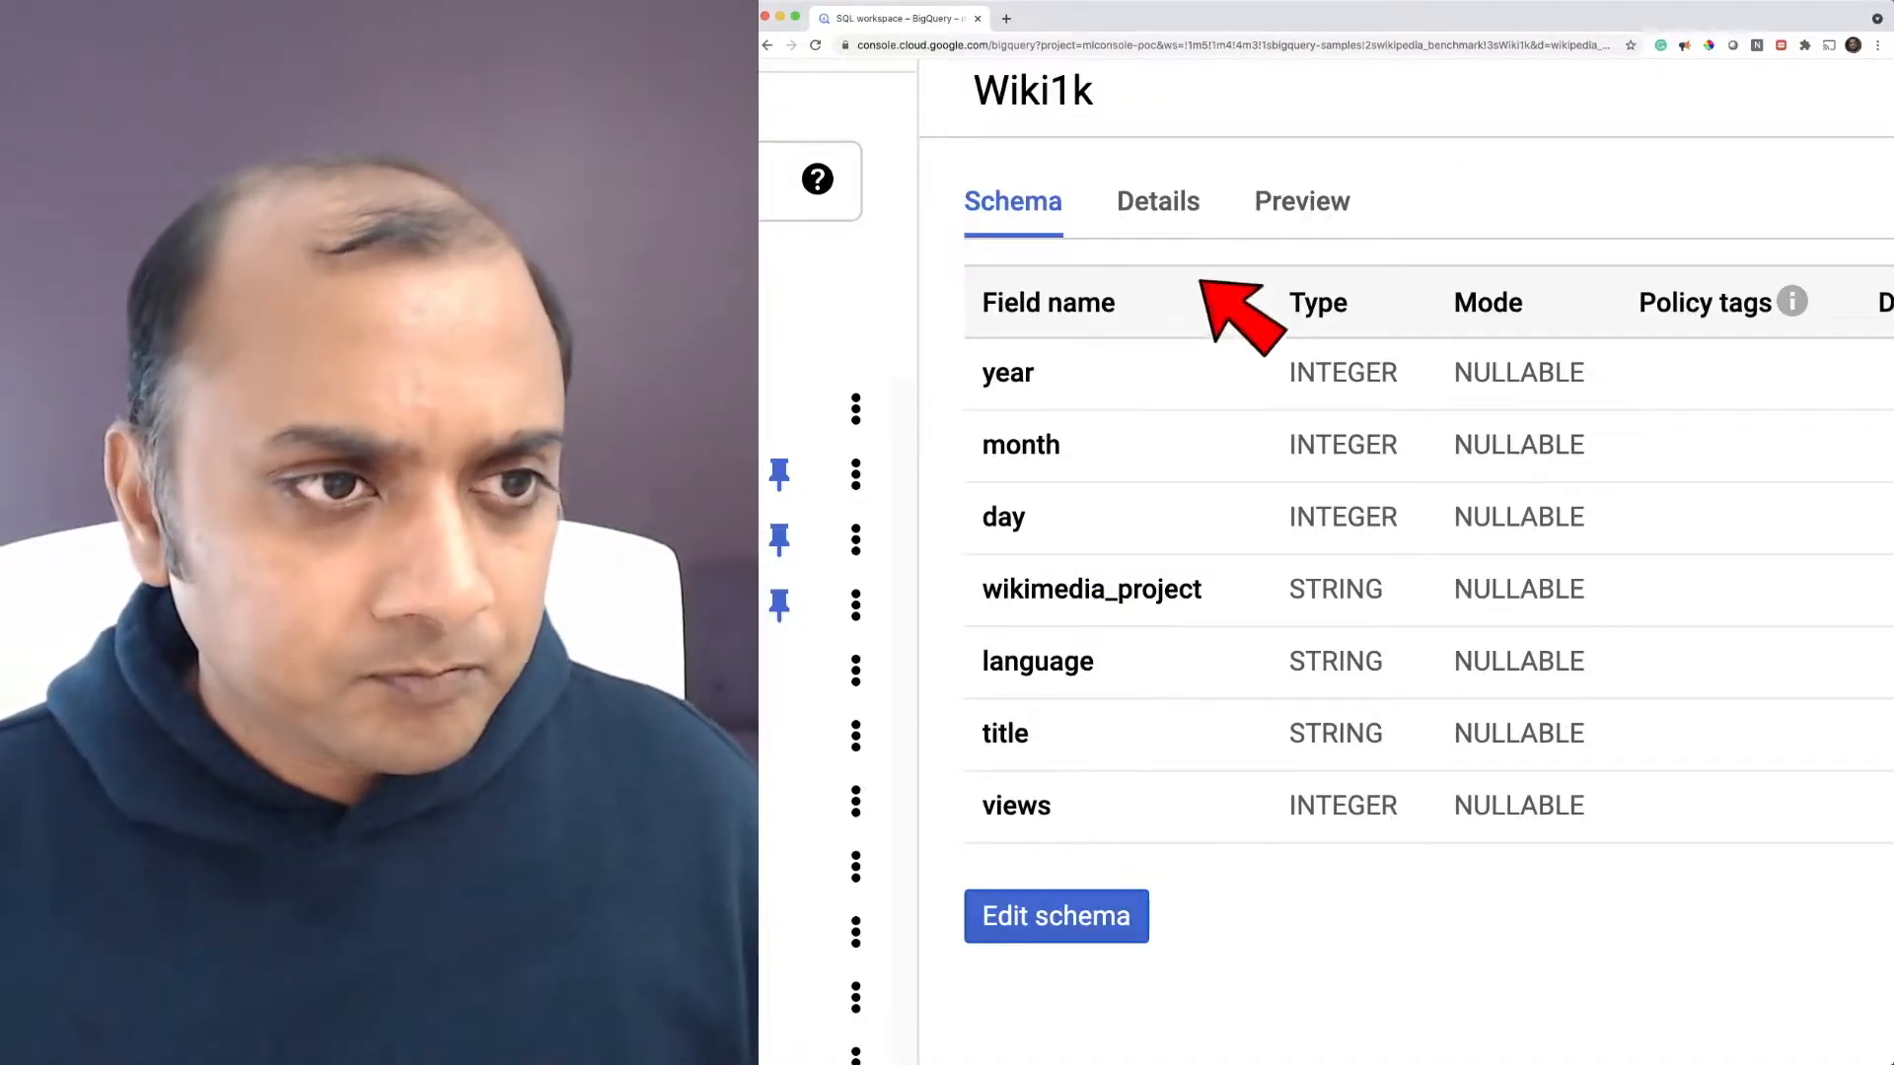
# Show Wiki1k's details: 1,192 rows, 84.51 KB, created Mar 29, 2014, located in US
pyautogui.click(1156, 201)
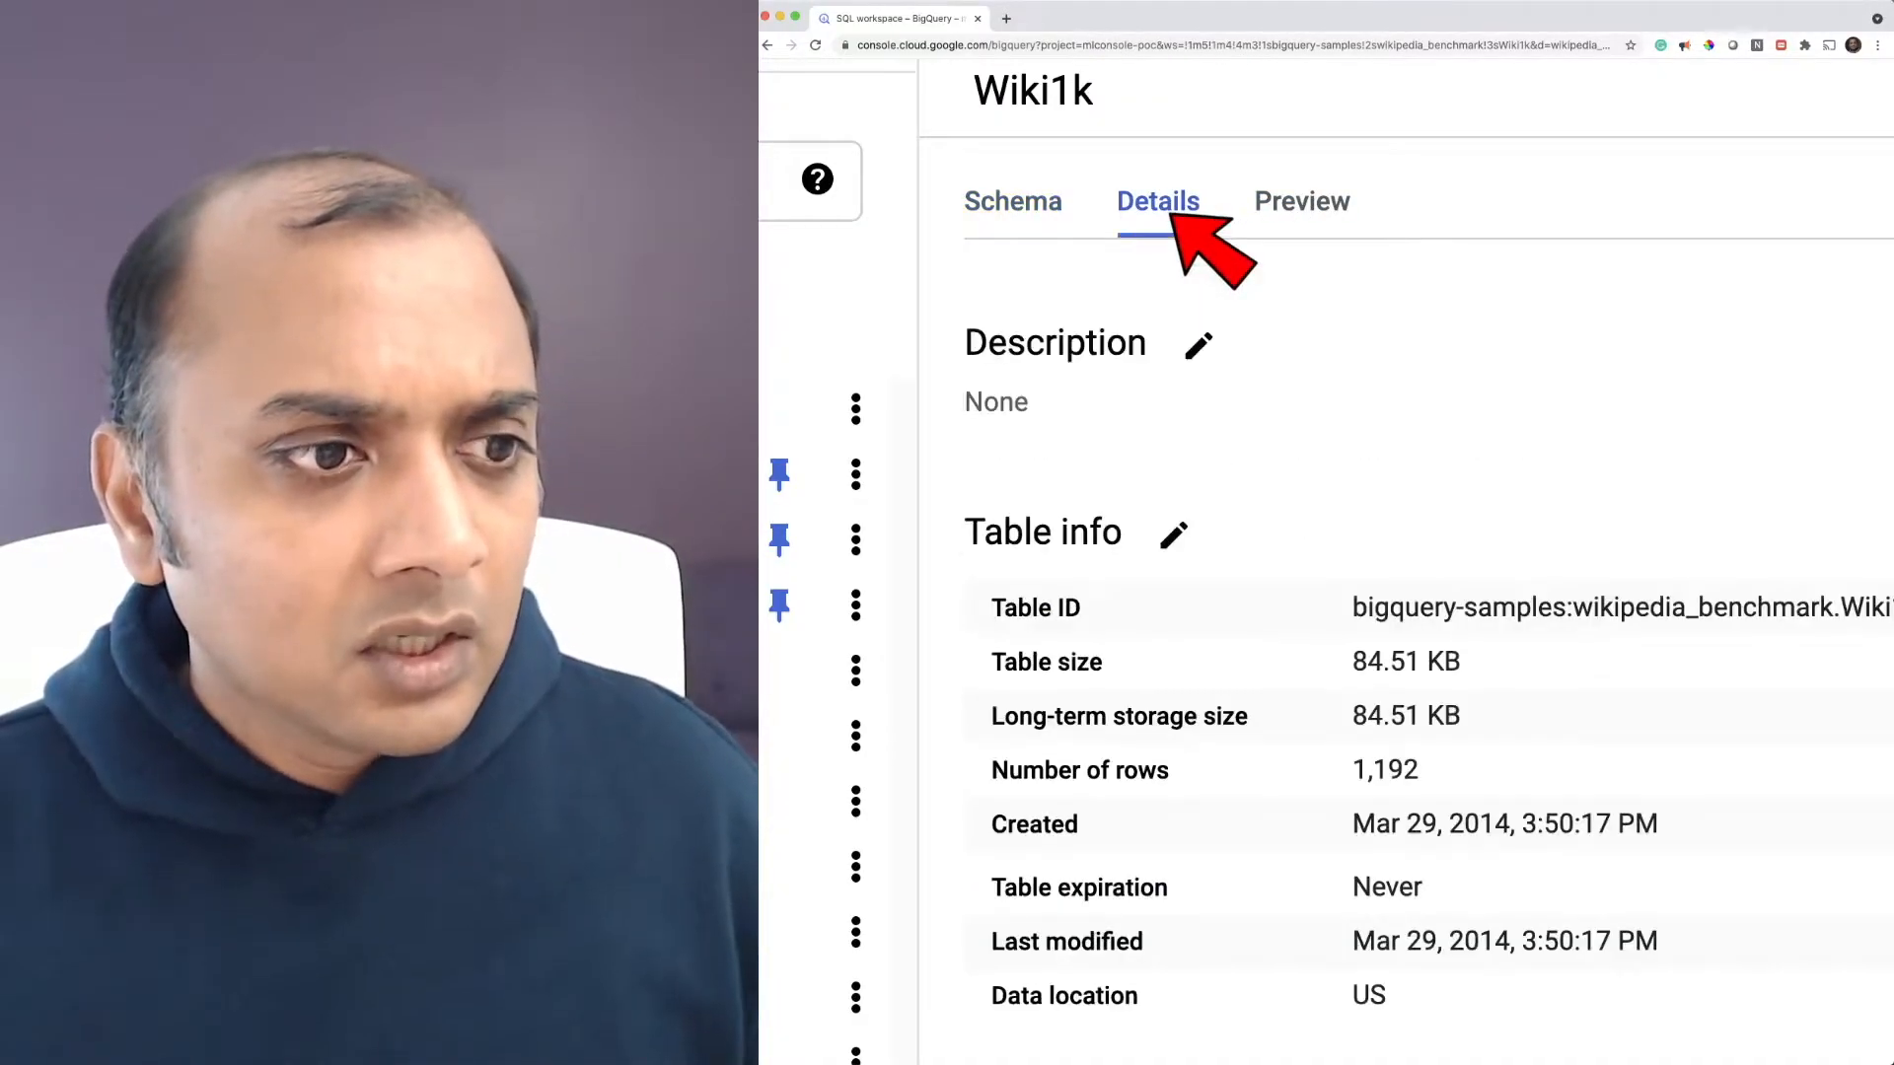
pyautogui.scroll(-3)
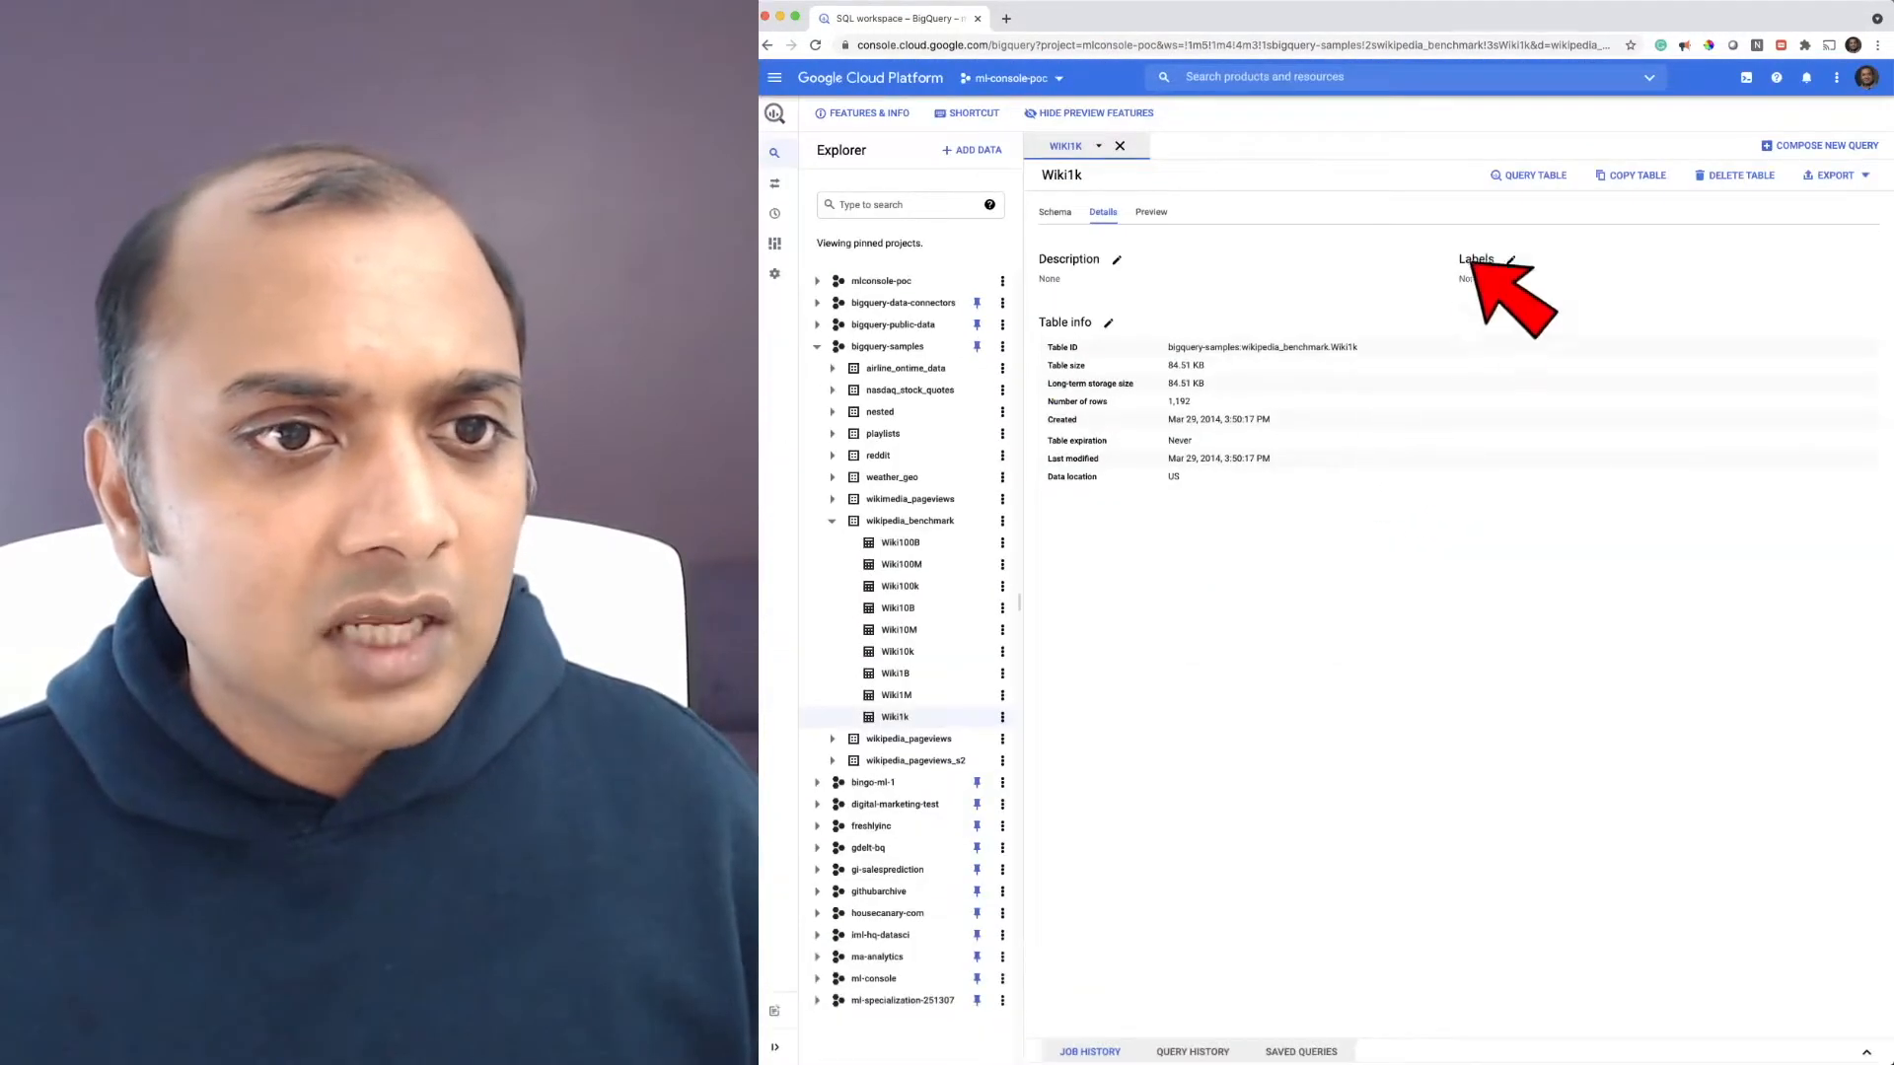
# Query Wiki1k selecting language and sum(views), grouped by language and ordered by sum(views)
pyautogui.click(1527, 176)
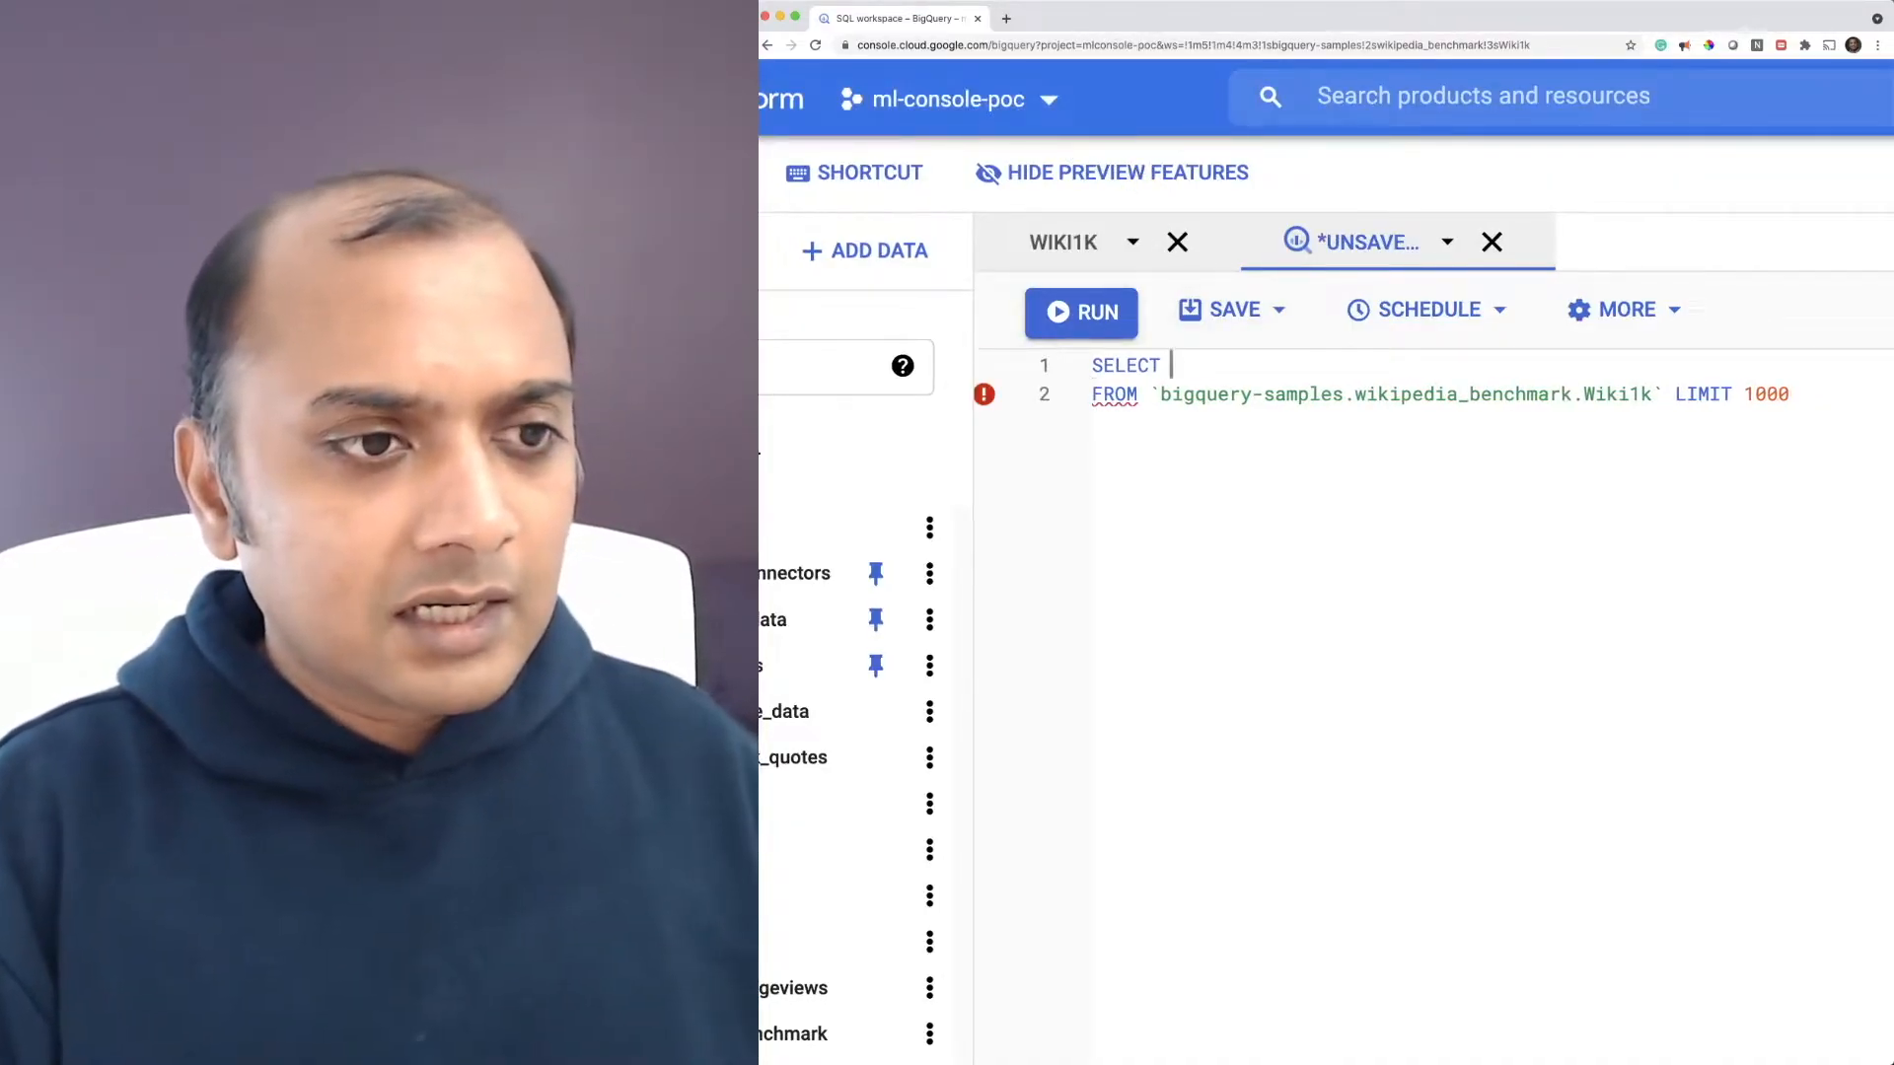
pyautogui.write('language,')
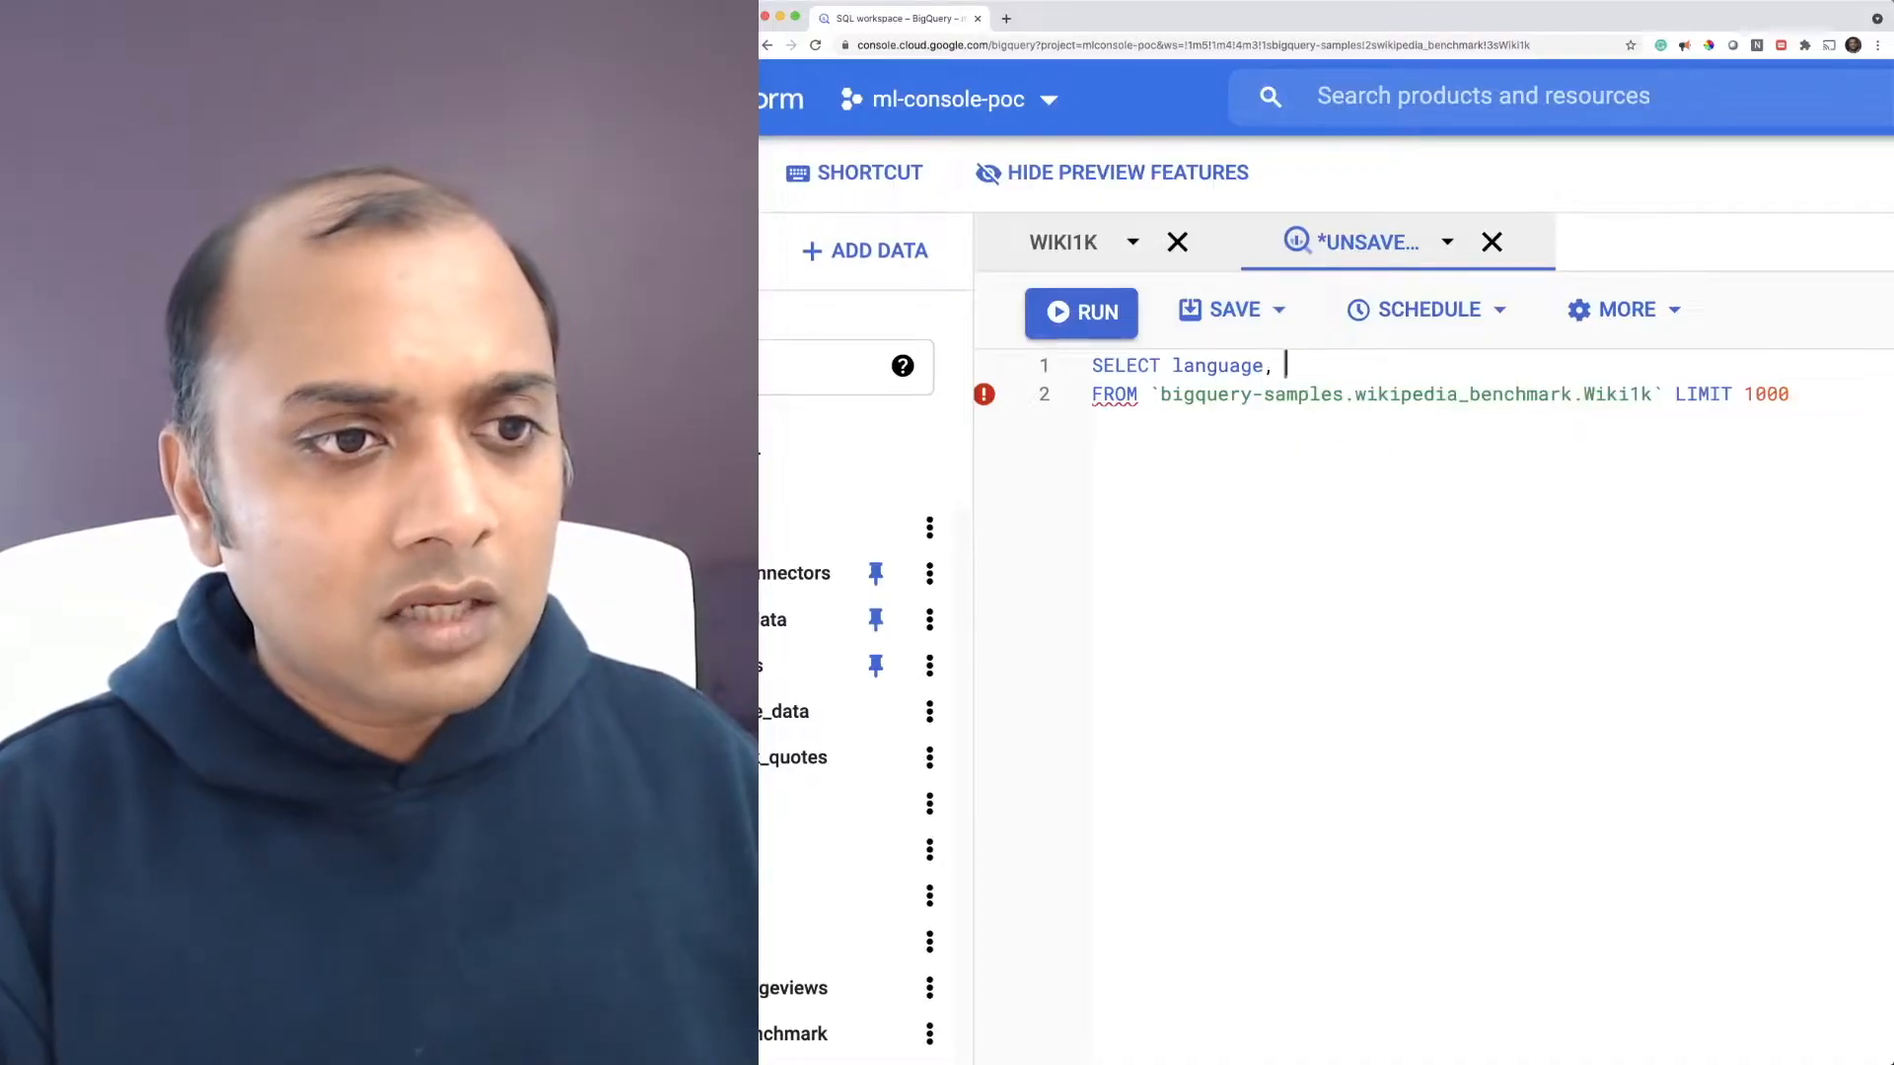
pyautogui.write('sum(views)')
pyautogui.write('order by')
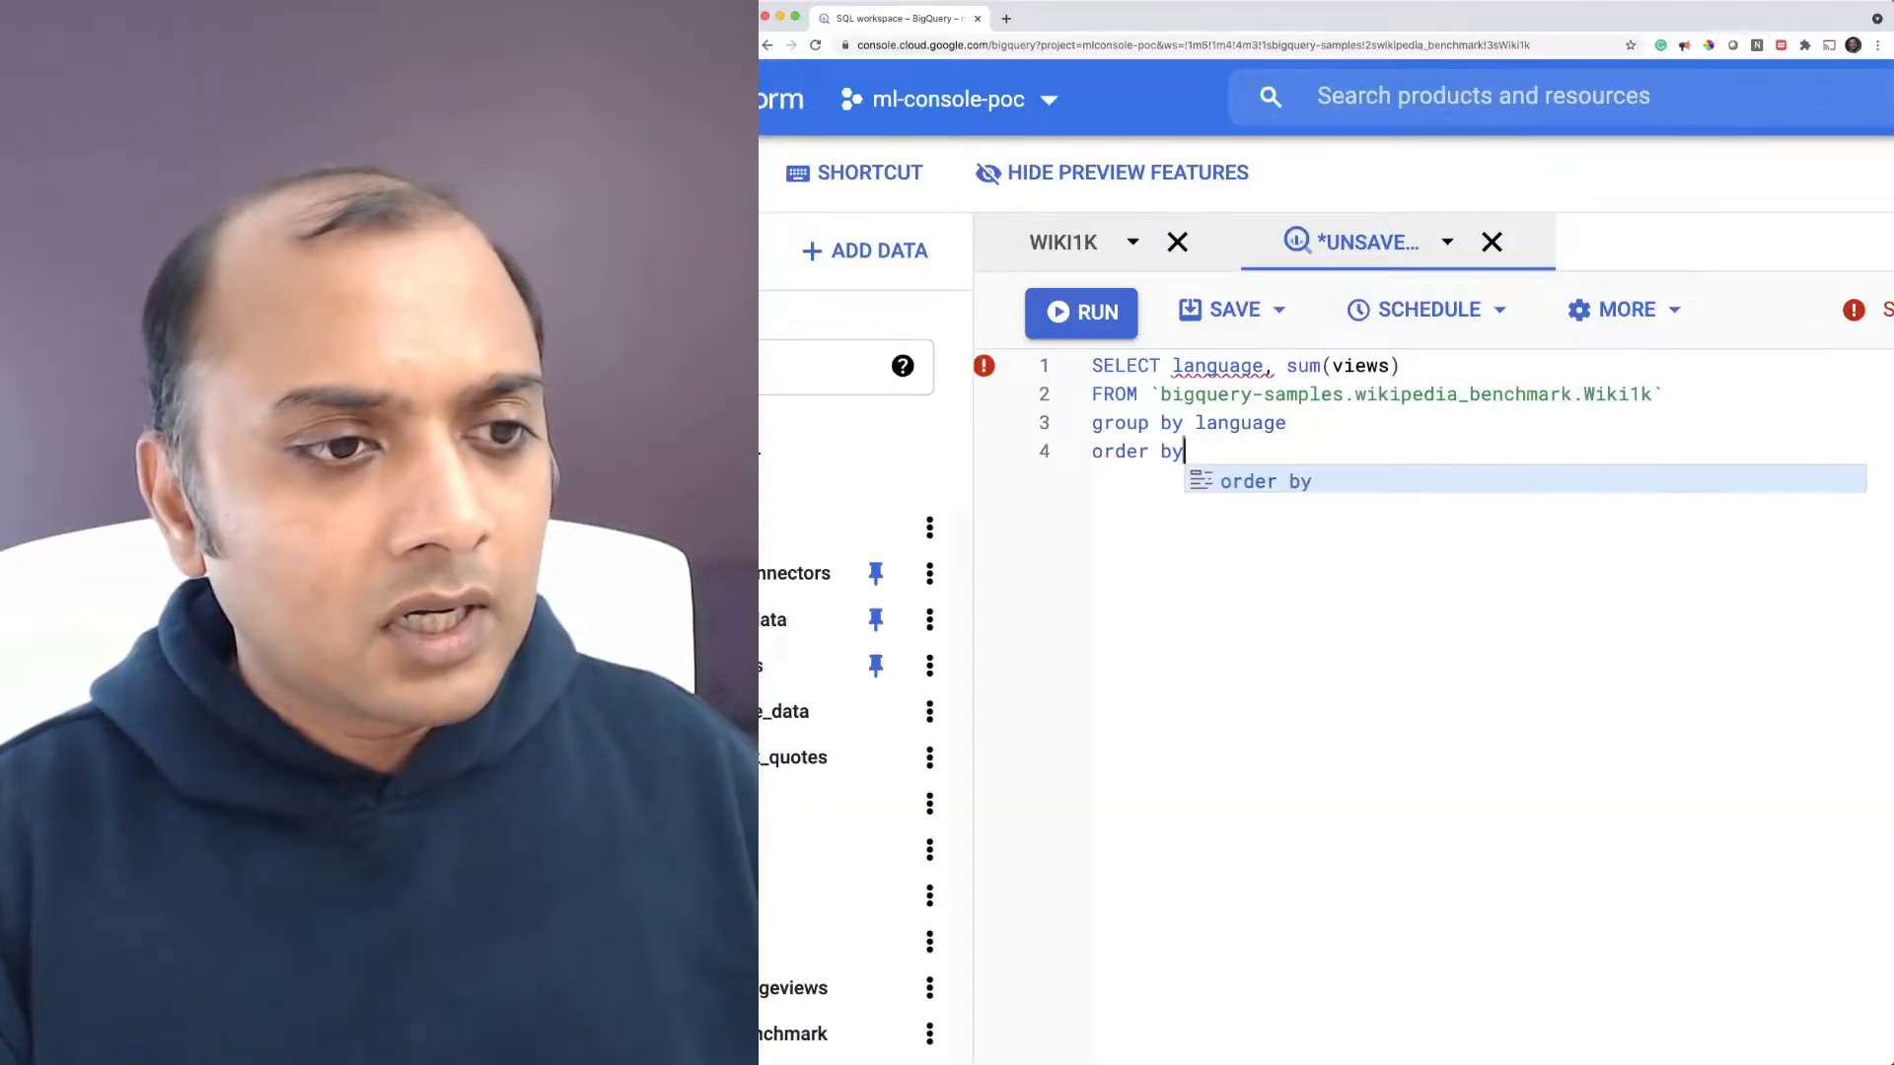
pyautogui.write('sum(biews')
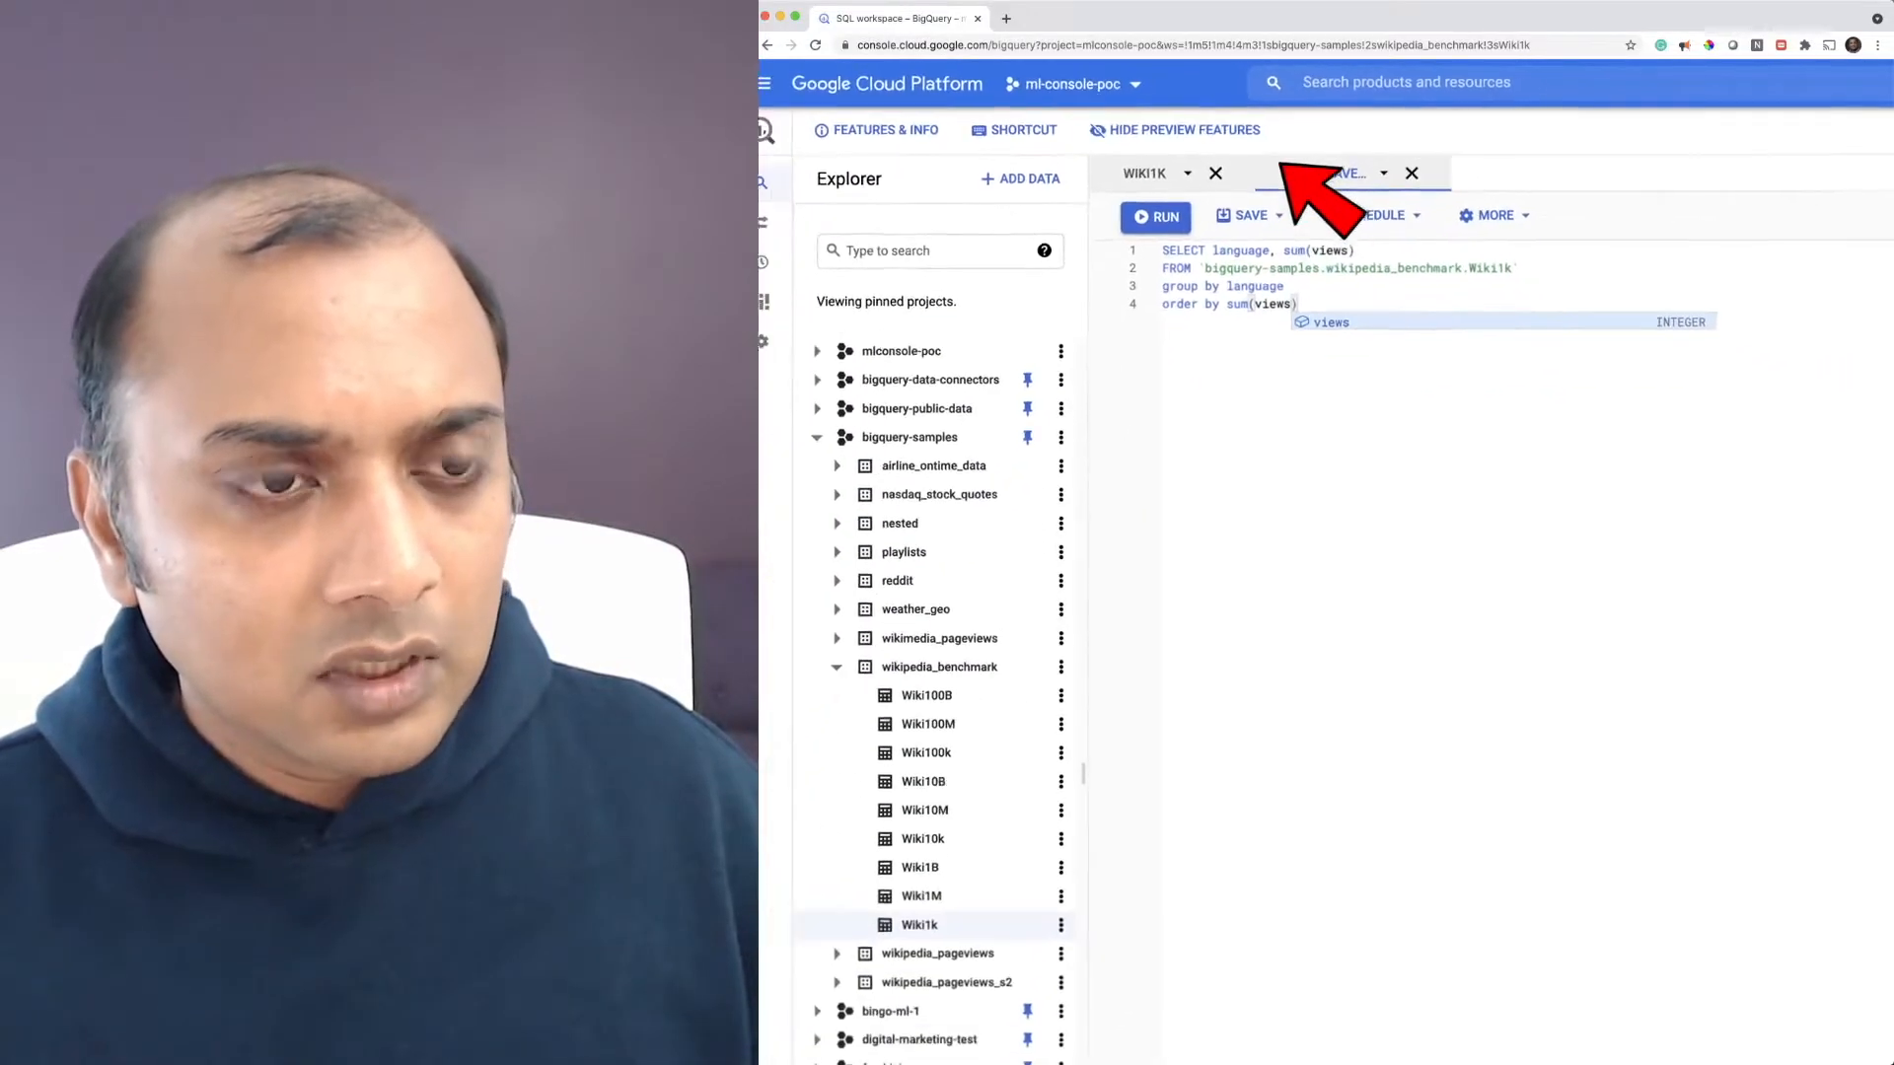
# Append desc to the order by sum(views) clause so languages sort by total views descending
pyautogui.click(1154, 217)
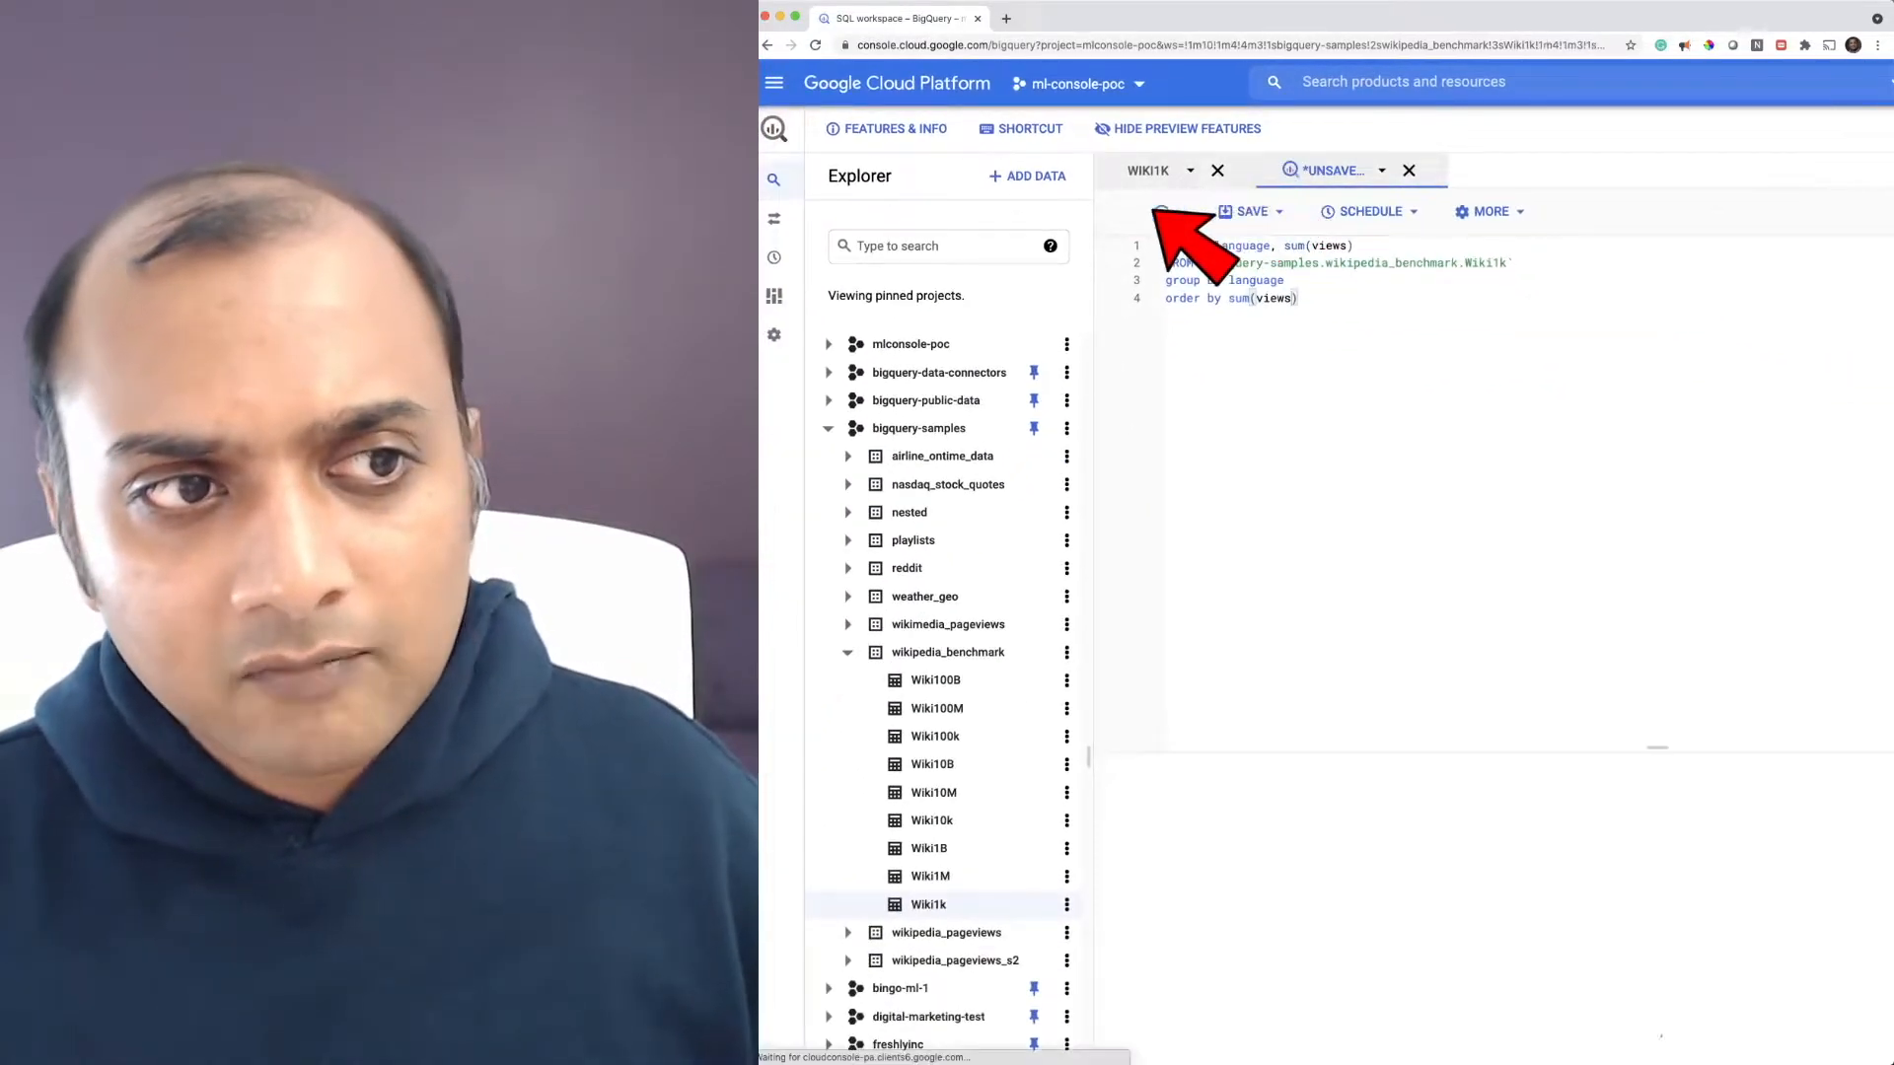
pyautogui.click(1162, 211)
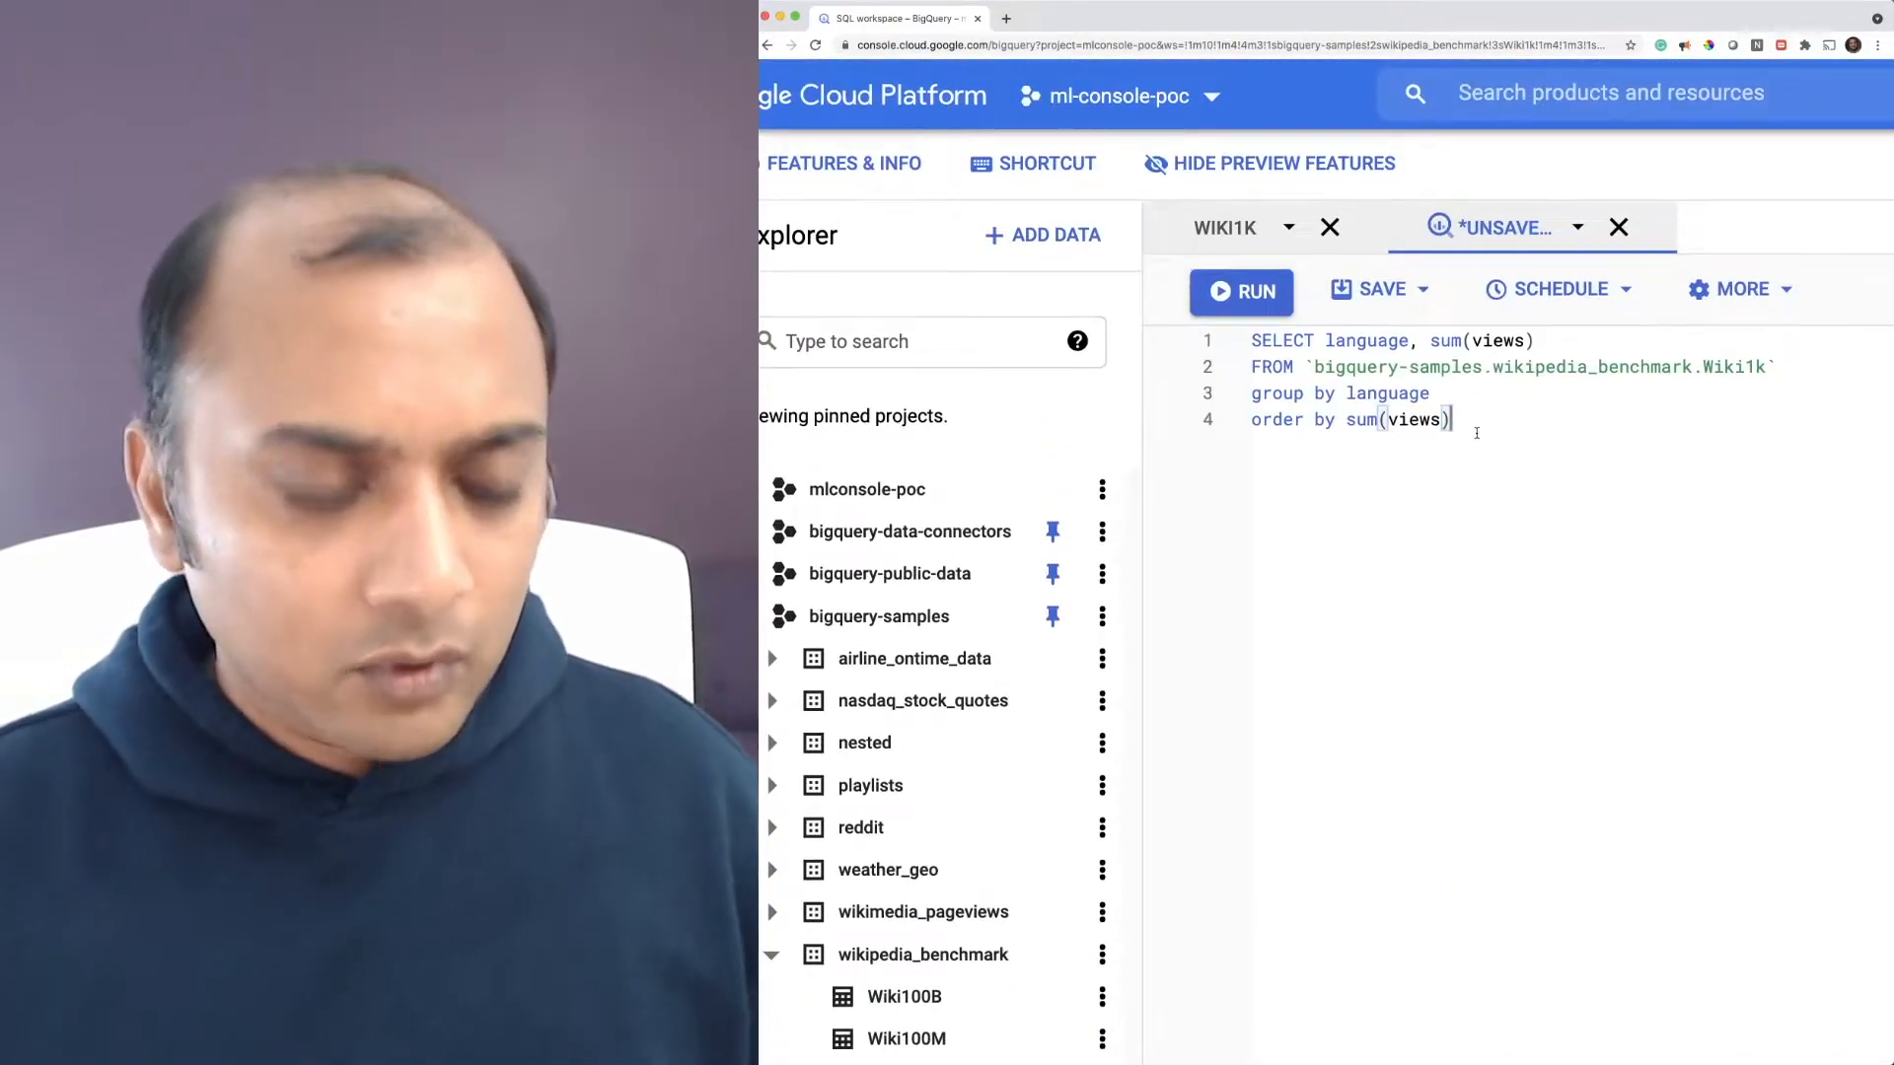
pyautogui.write('desc')
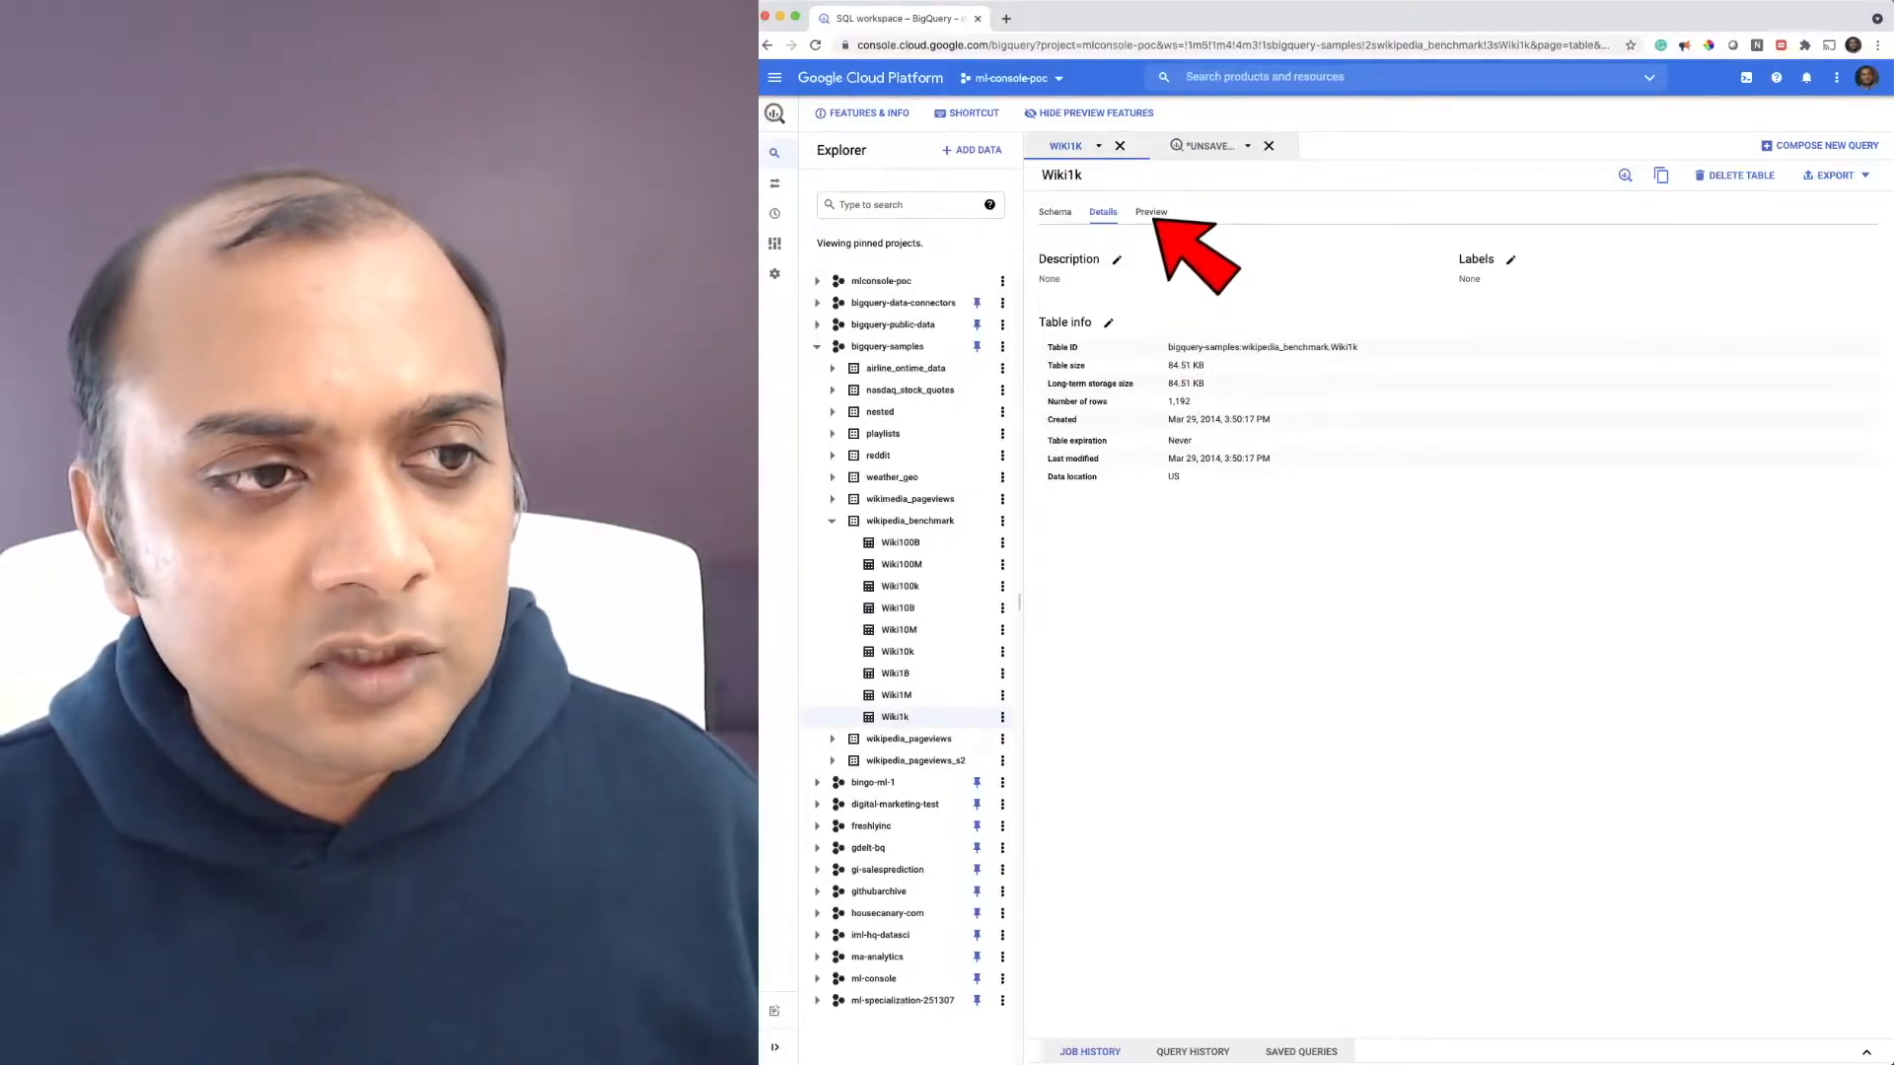
# Preview Wiki1k's stored rows, showing 1–100 of 1192
pyautogui.click(1150, 211)
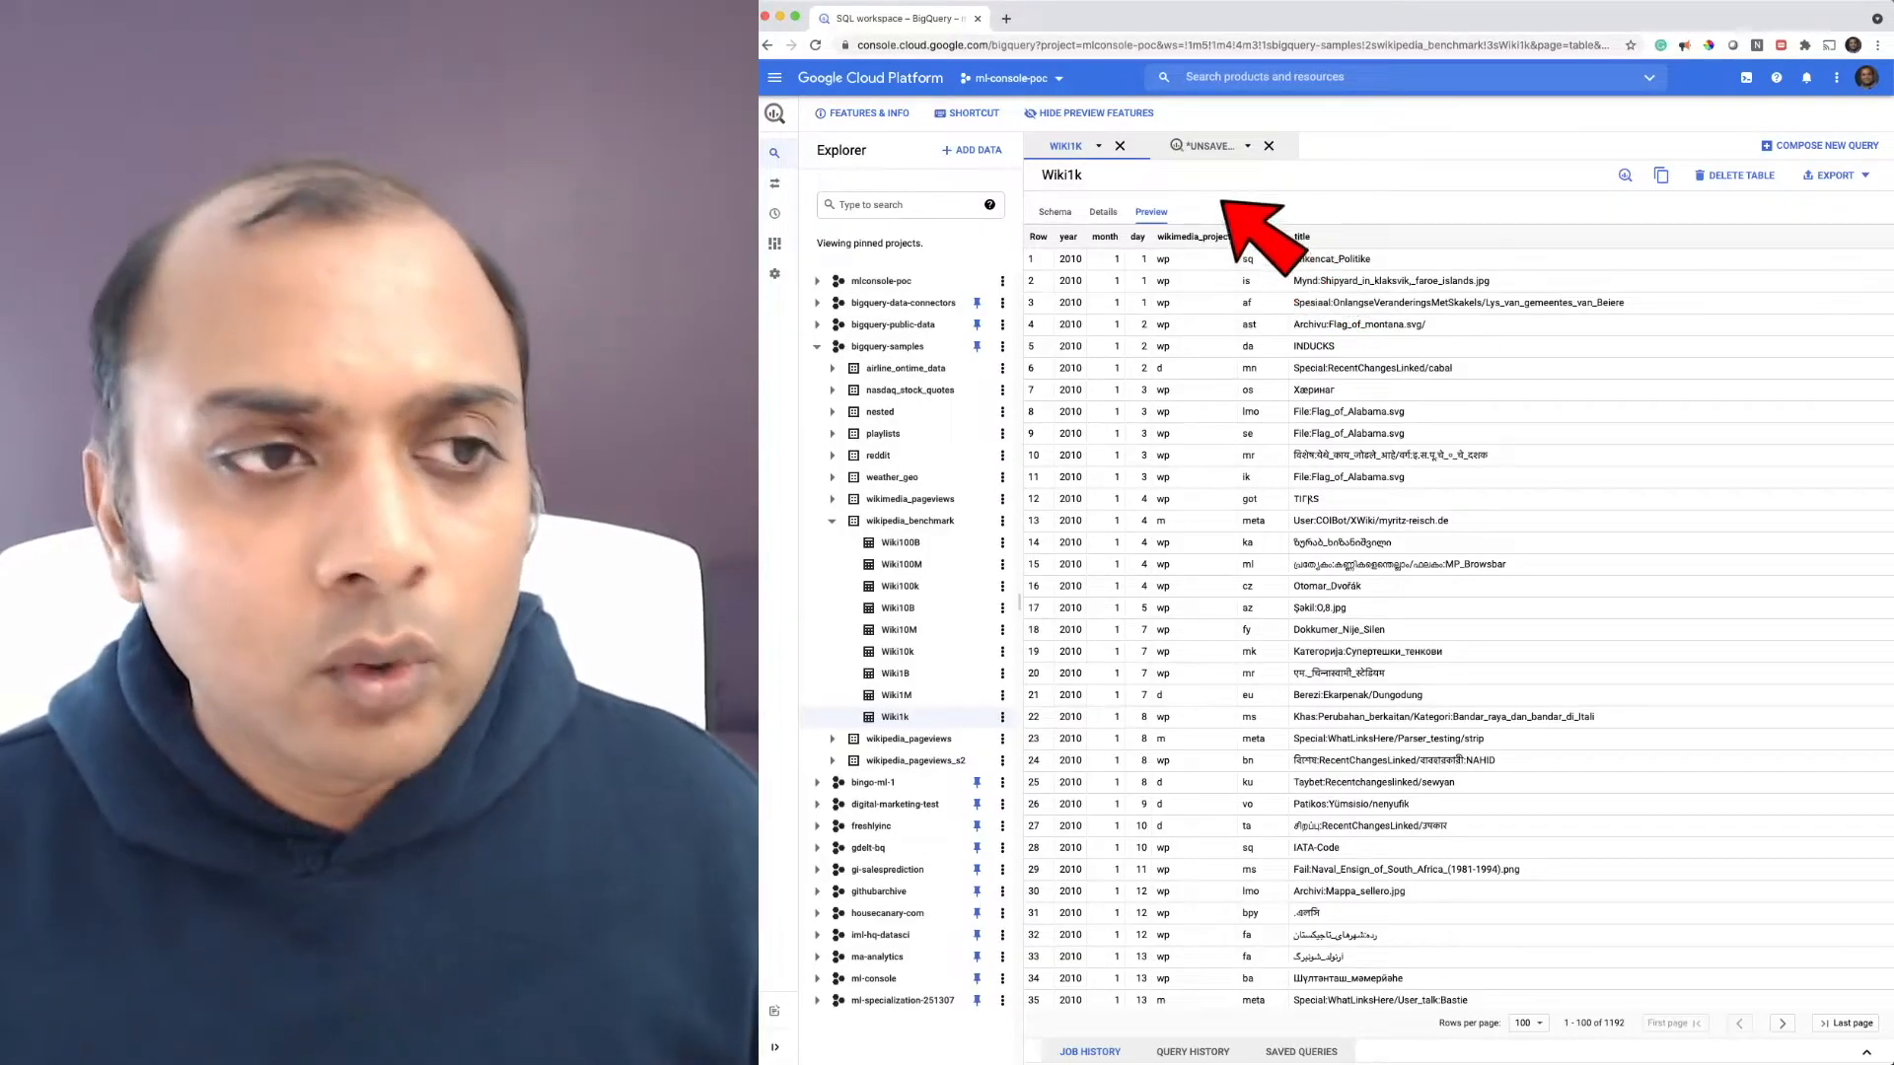
# Return to the unsaved per-language views query ordered descending
pyautogui.click(1073, 178)
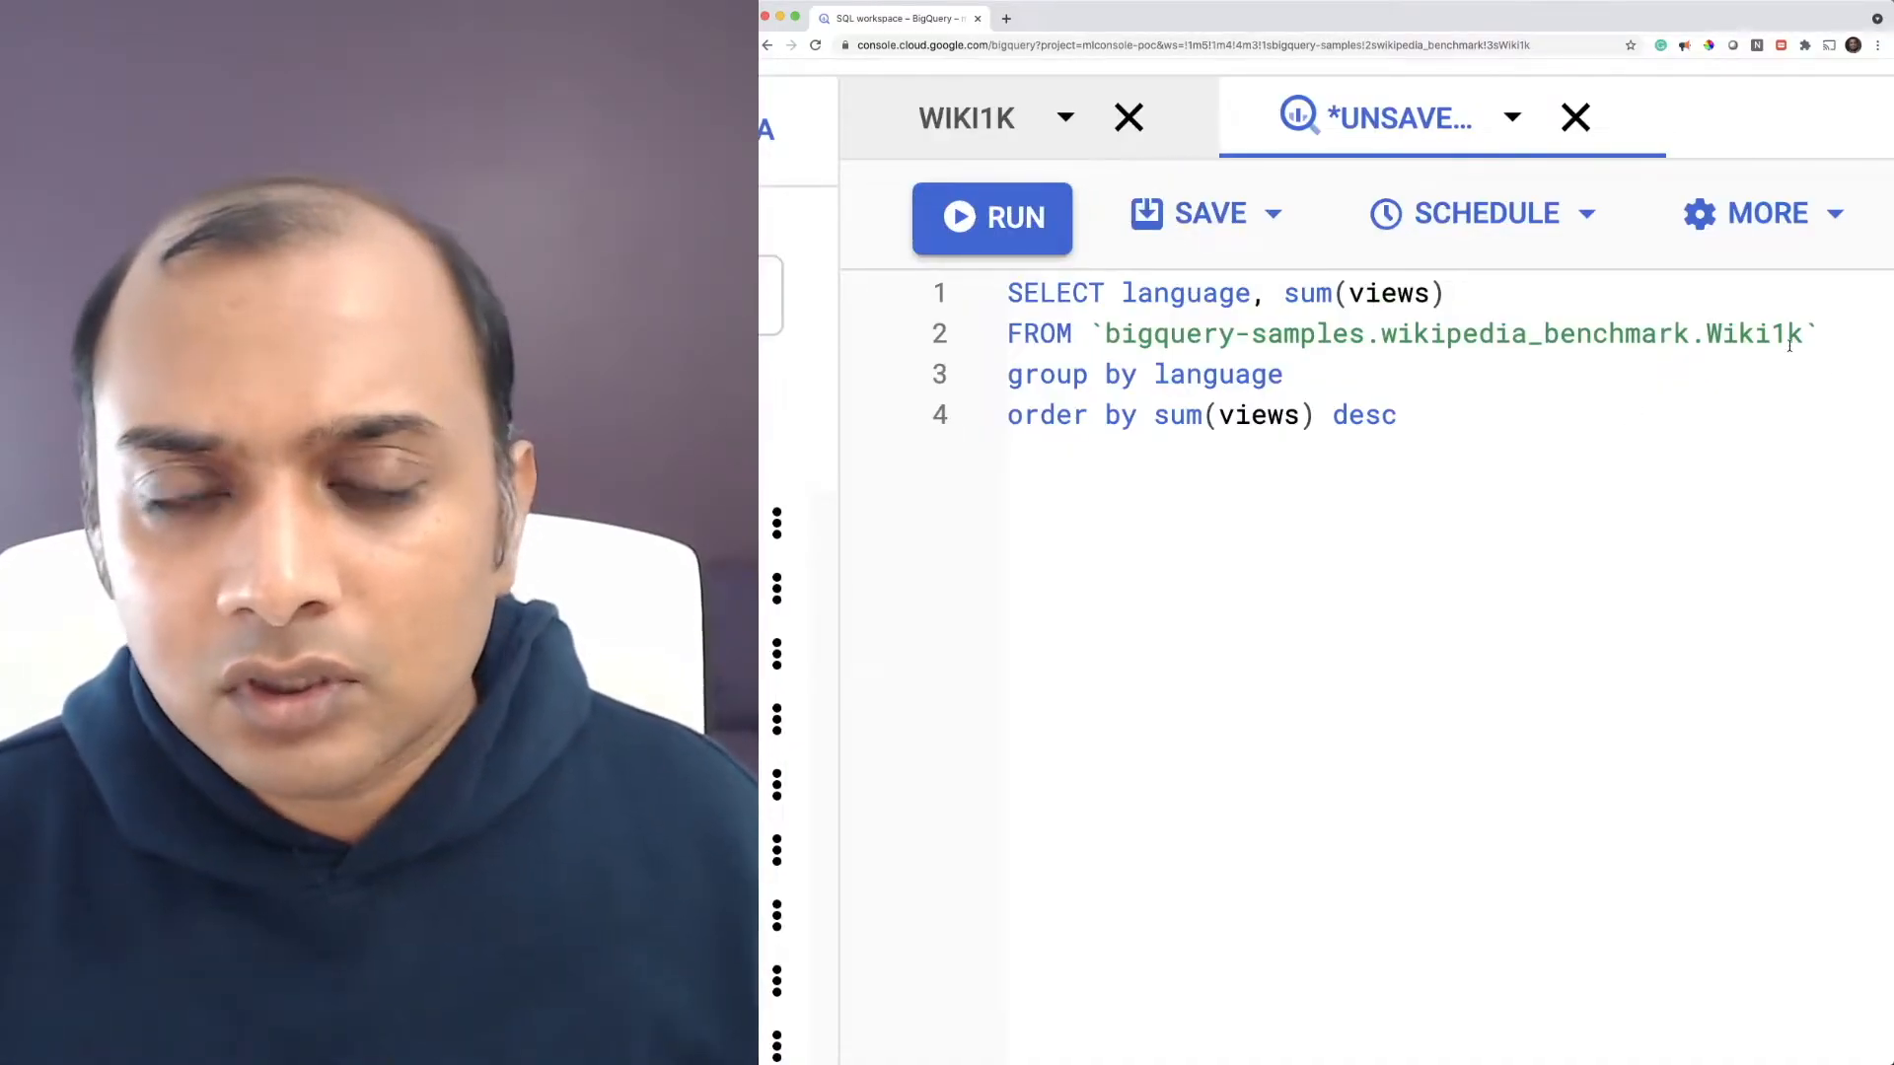
# Retarget the query from Wiki1k to Wiki100k and open the Wiki100k table
pyautogui.doubleClick(1752, 335)
pyautogui.write('00')
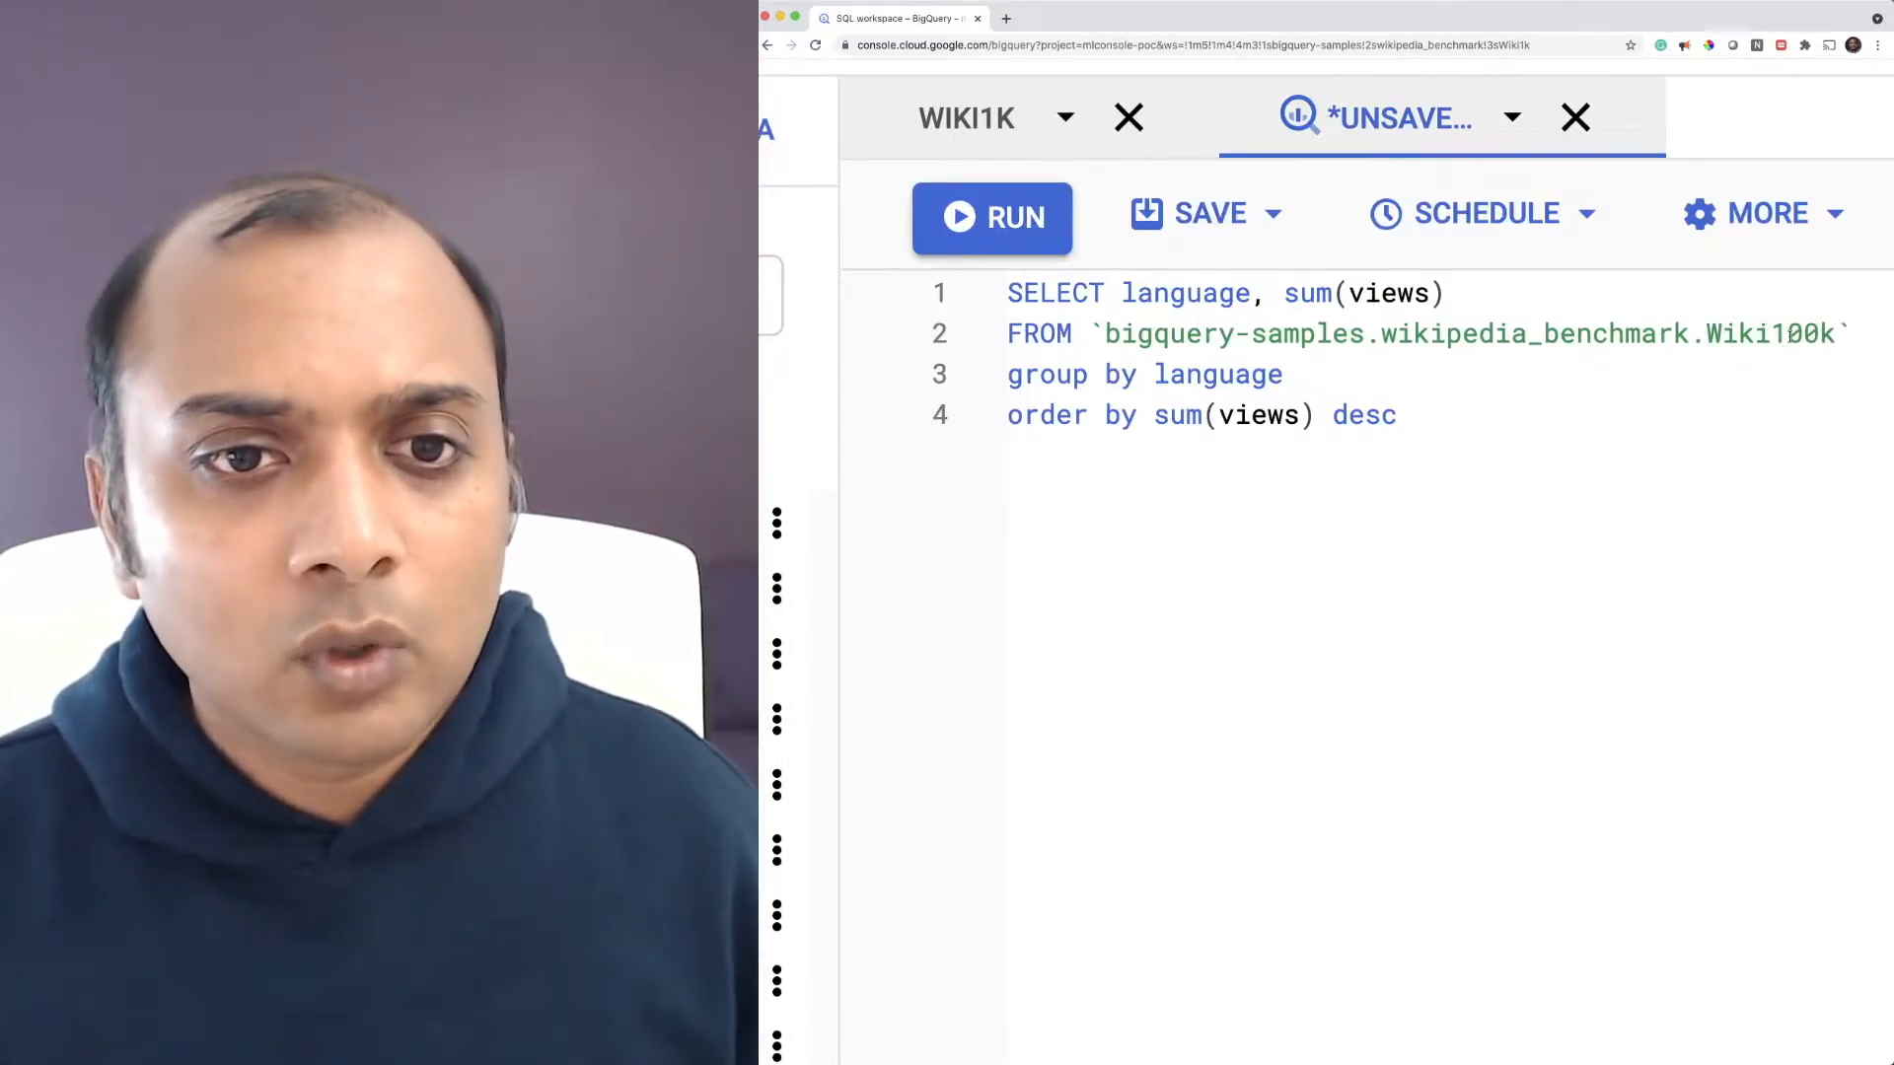
pyautogui.click(992, 217)
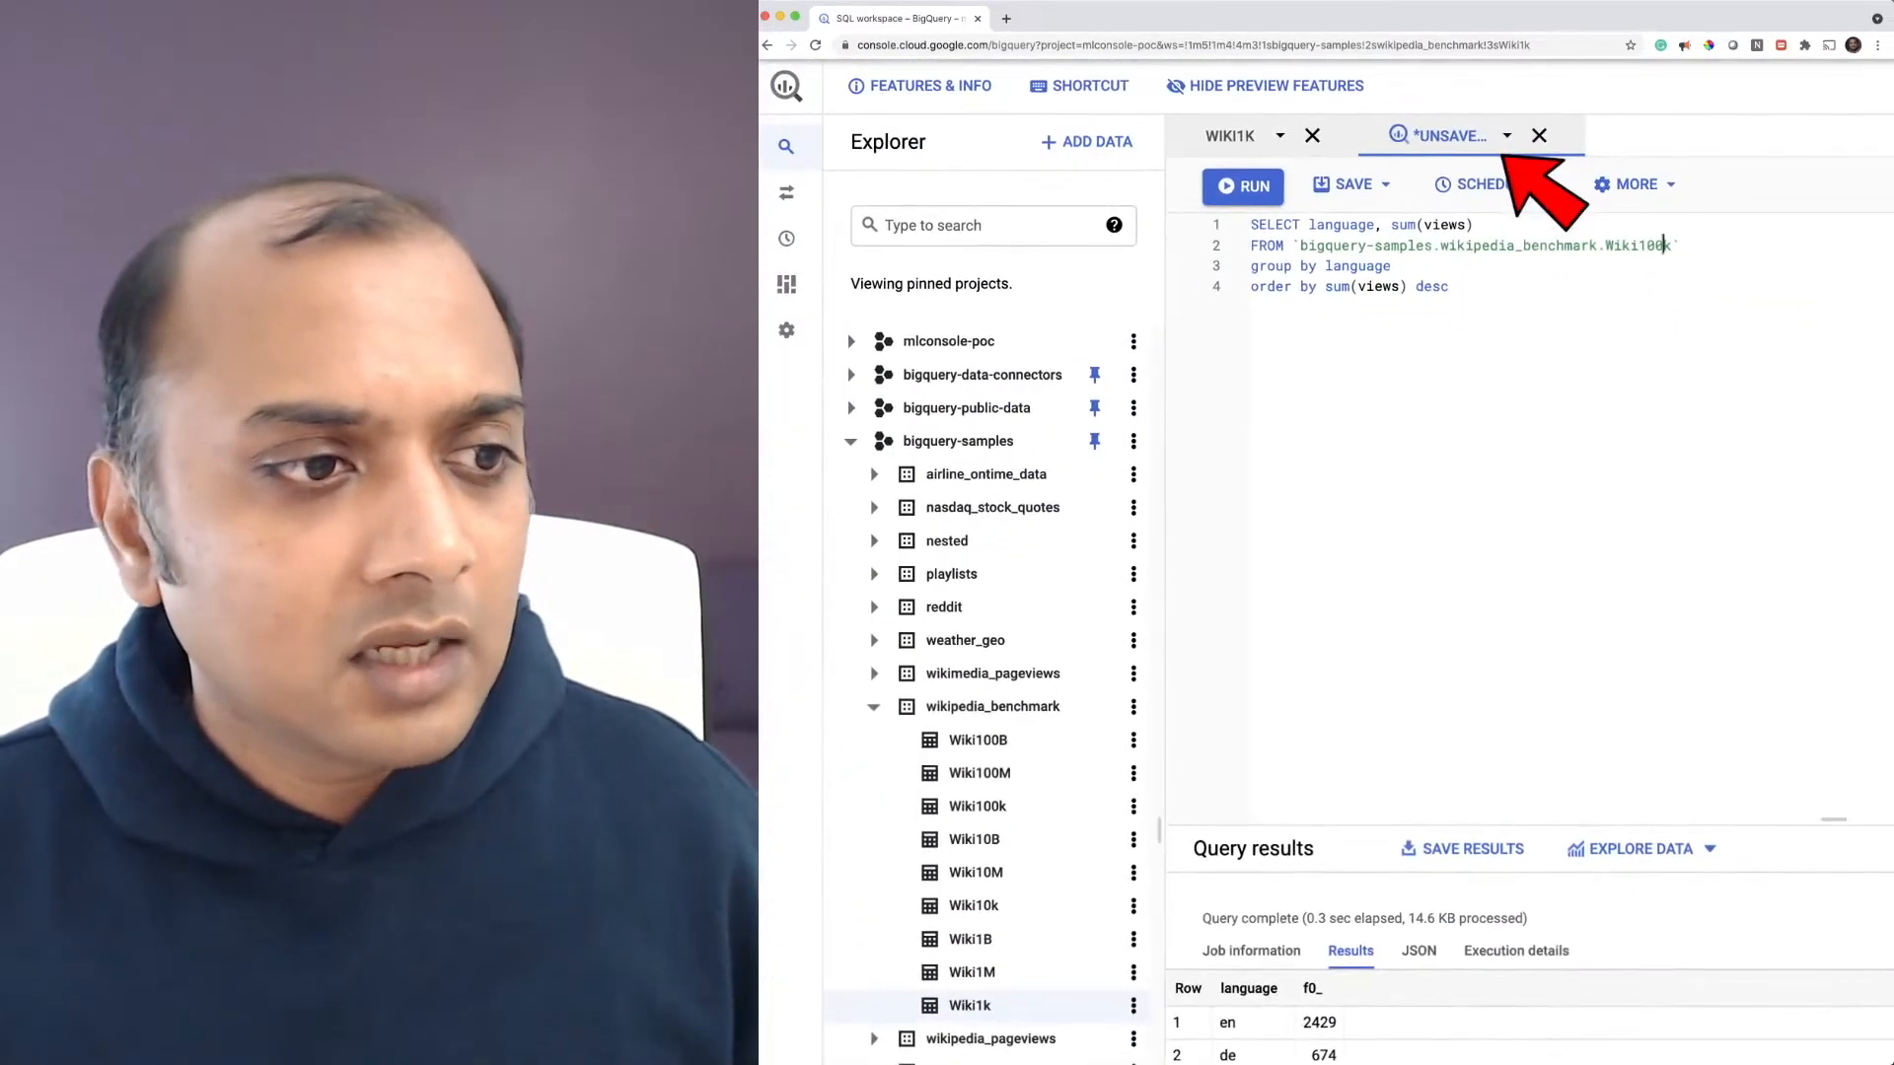
pyautogui.click(977, 805)
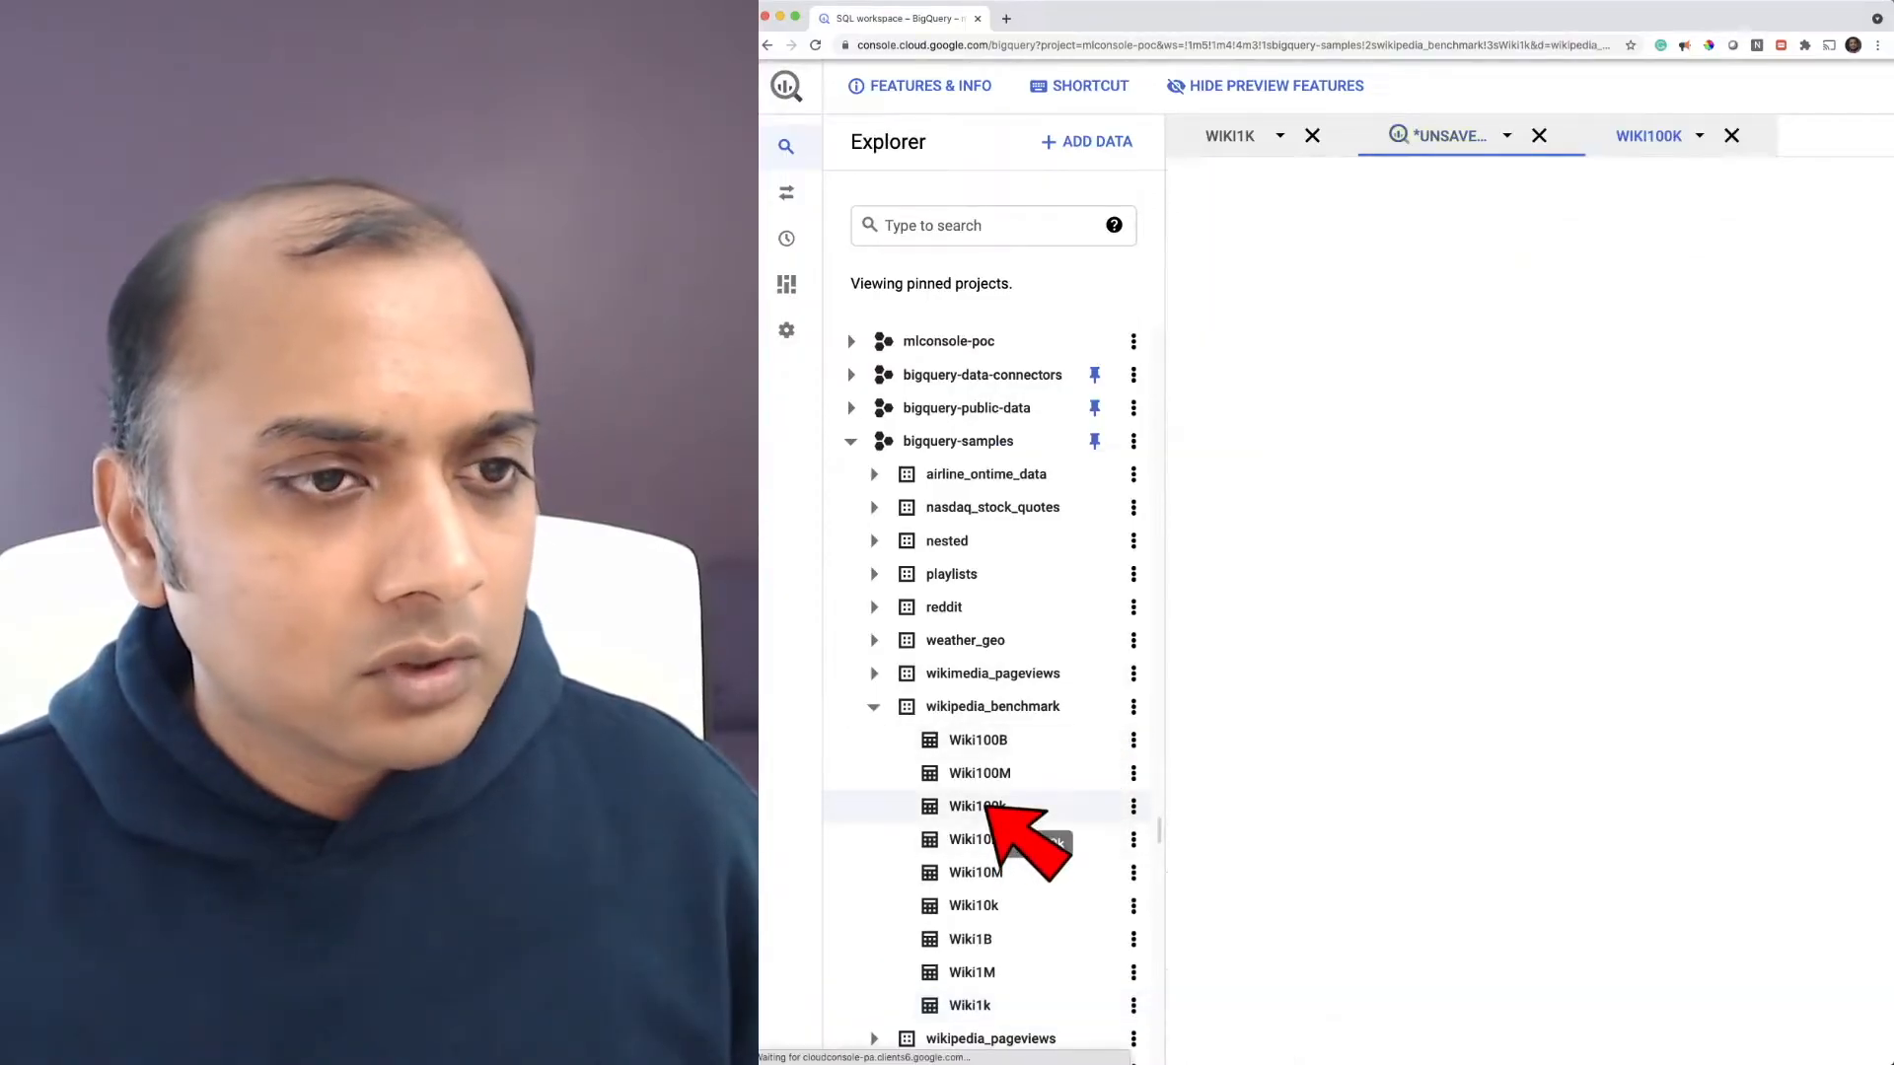
# Show Wiki100k's details: 124,800 rows, 8.59 MB, created Mar 29, 2014, located in US
pyautogui.click(977, 804)
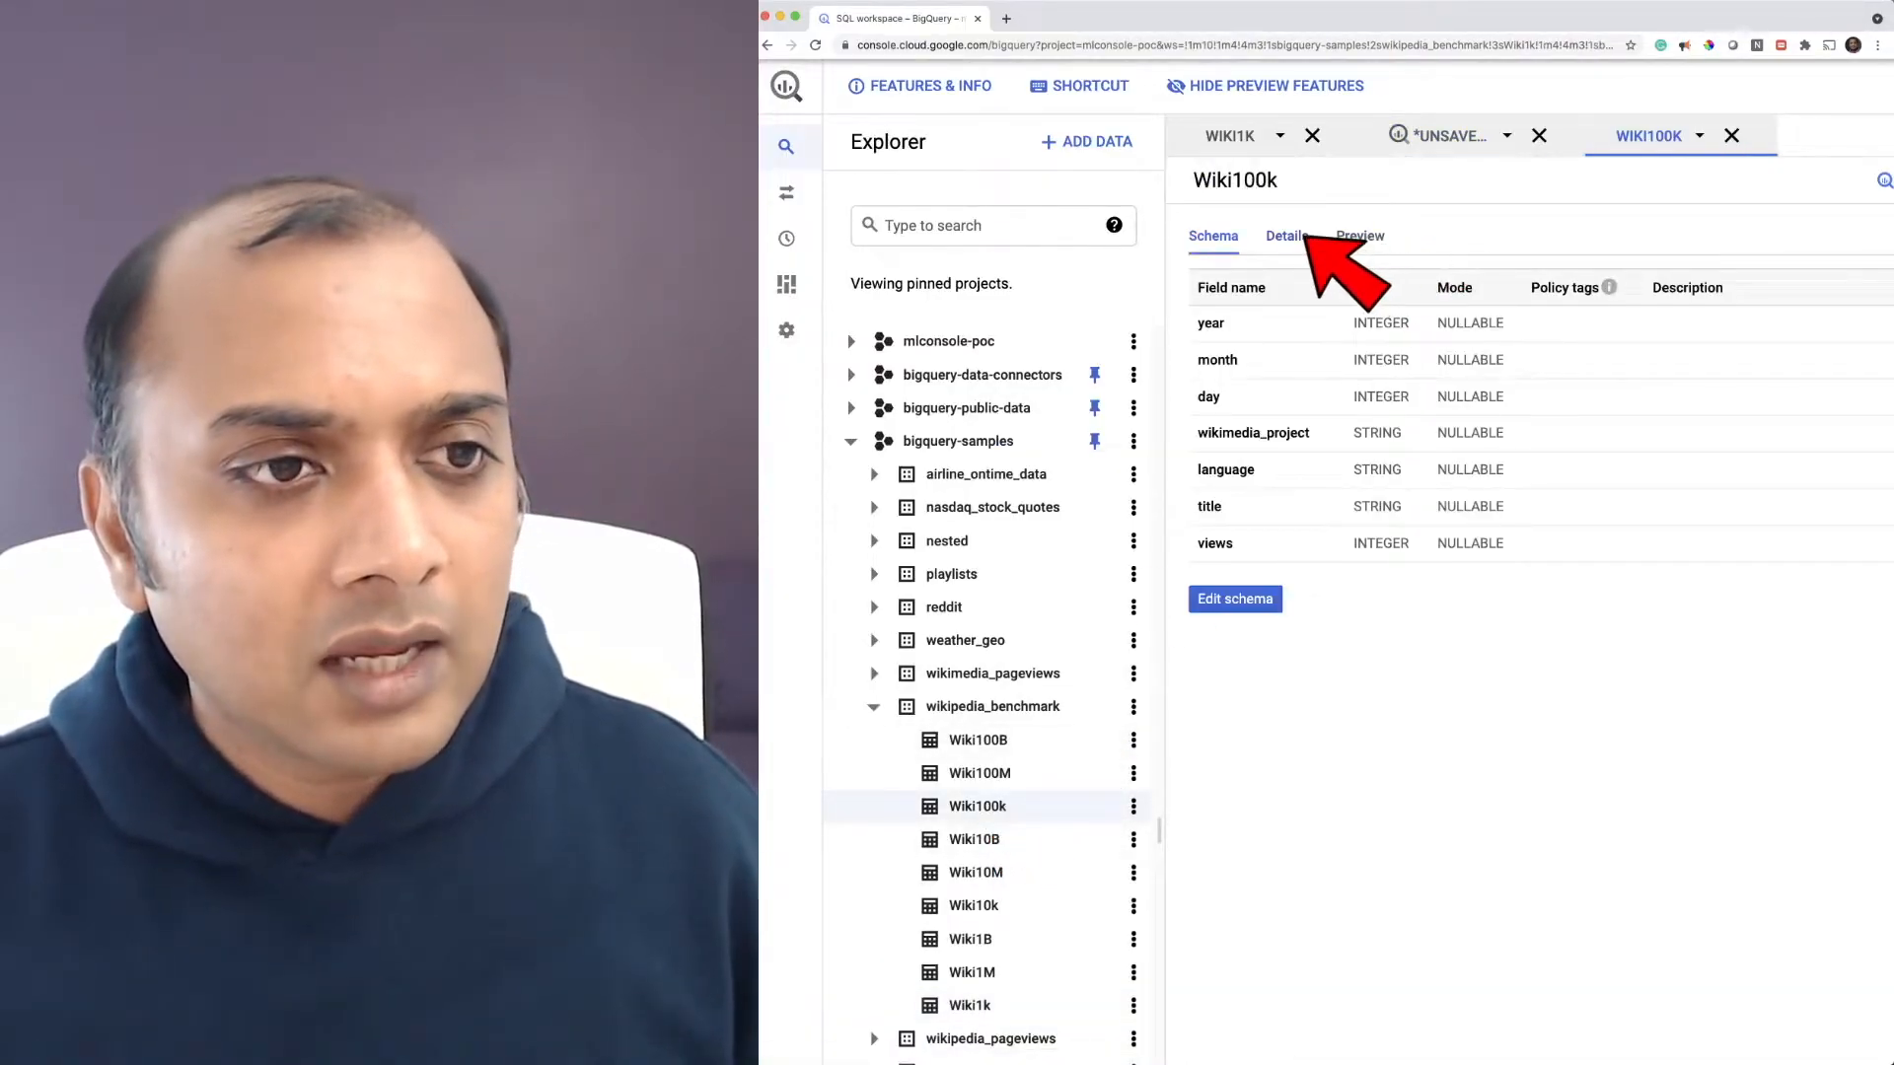
pyautogui.click(1285, 235)
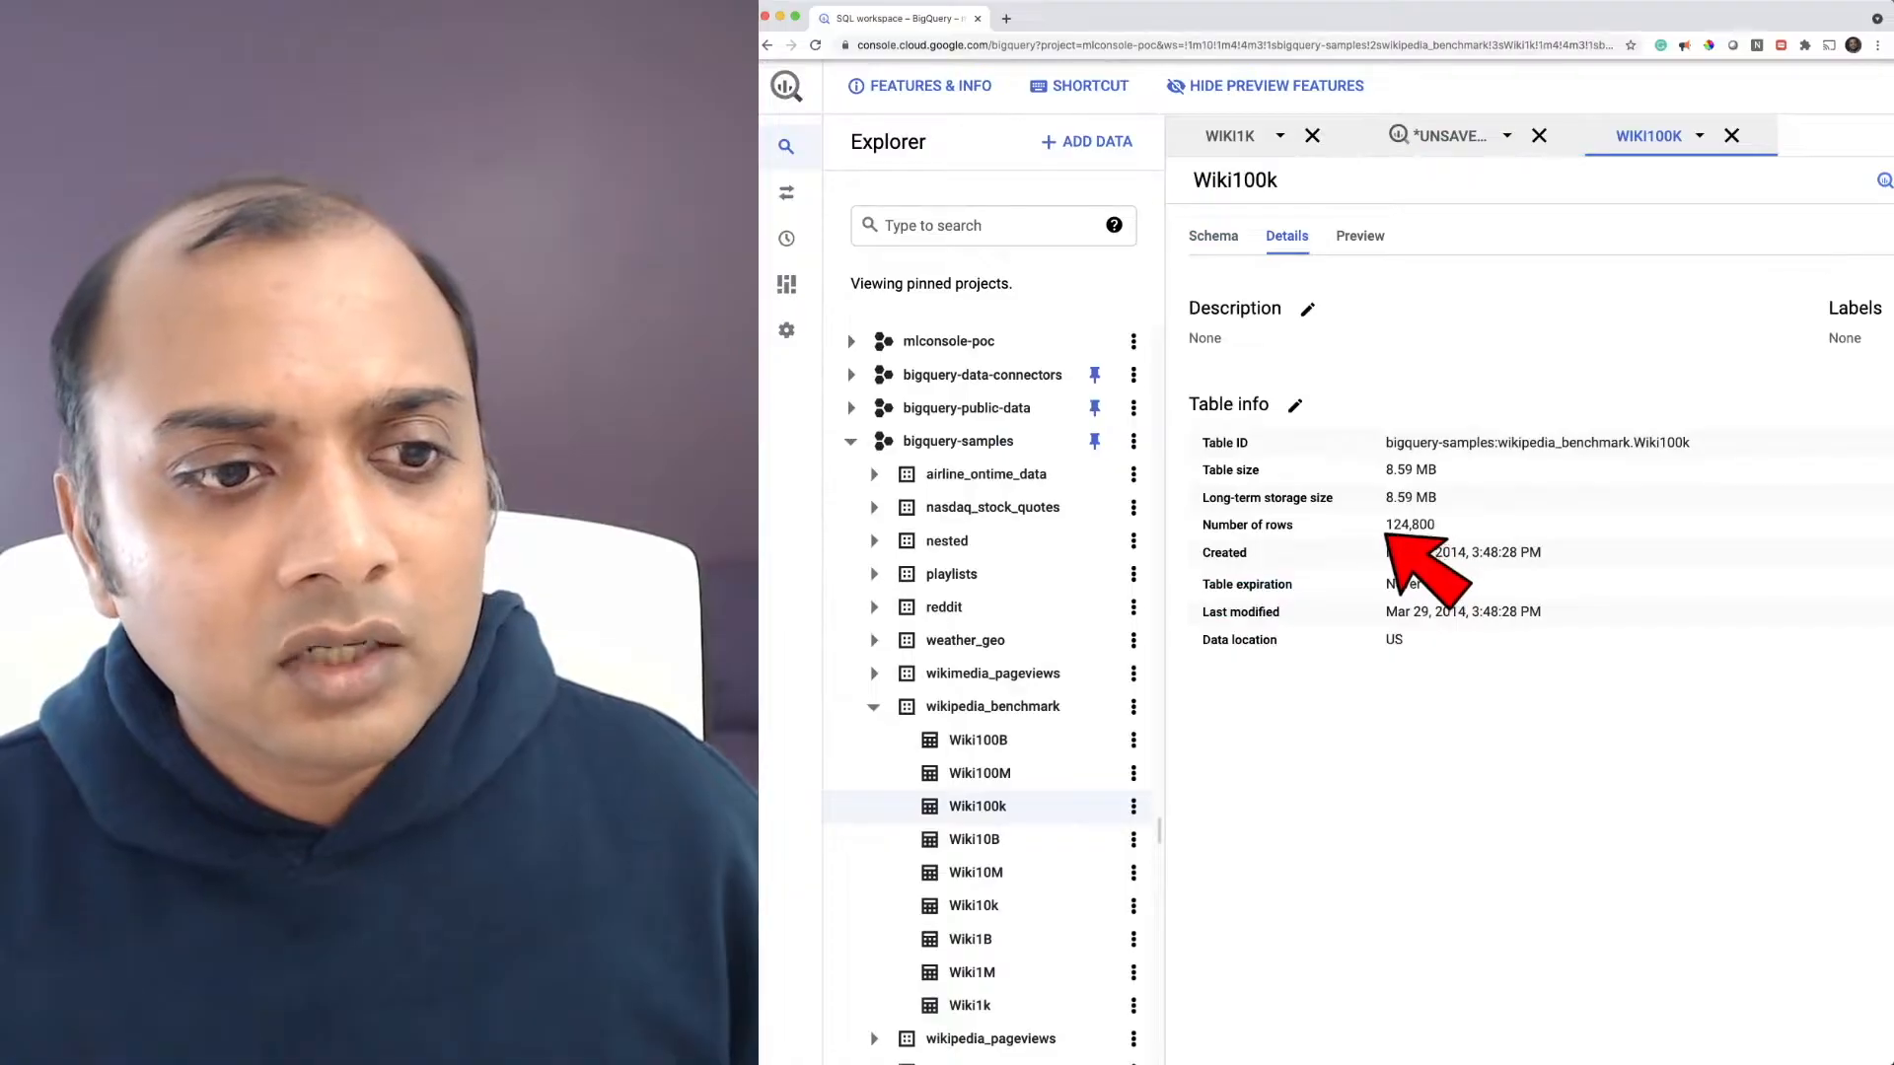
pyautogui.moveTo(1424, 544)
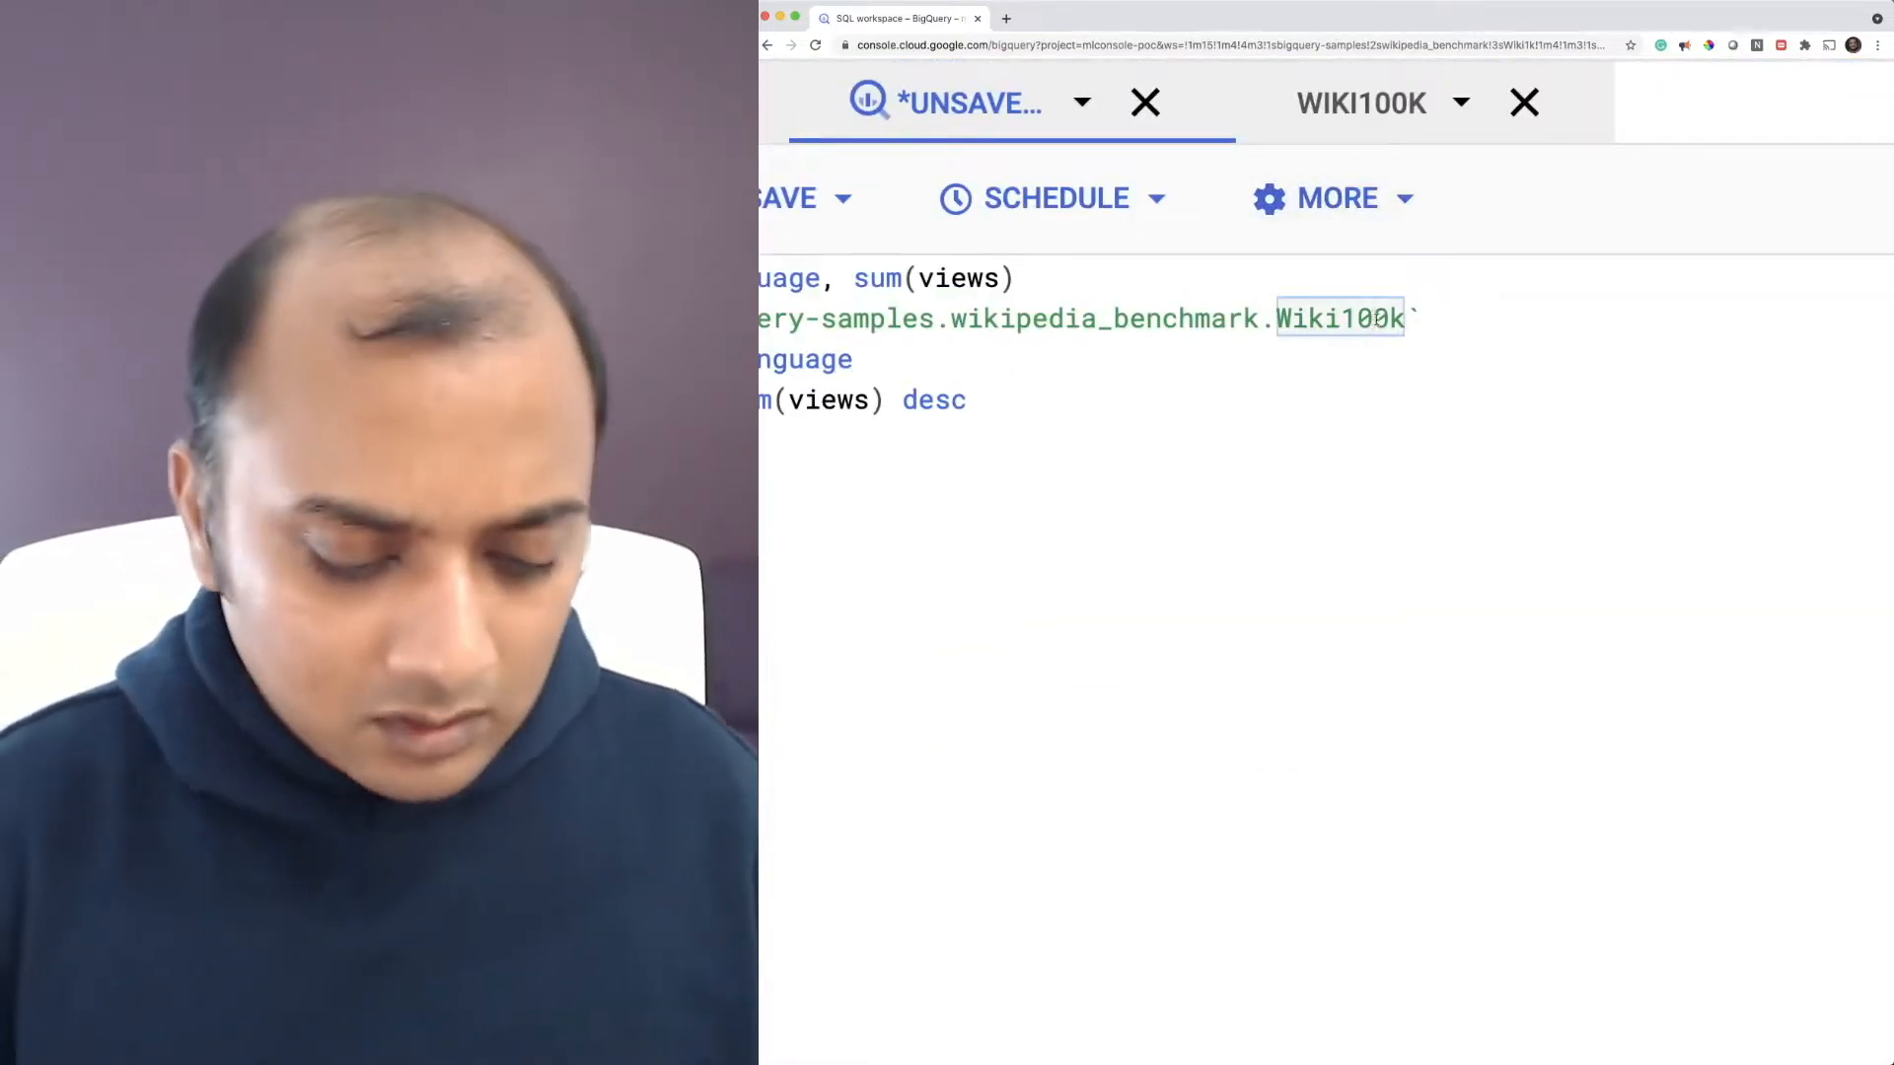
# Change the FROM clause to Wiki10M and check that table's details before running
pyautogui.write('Wiki10M')
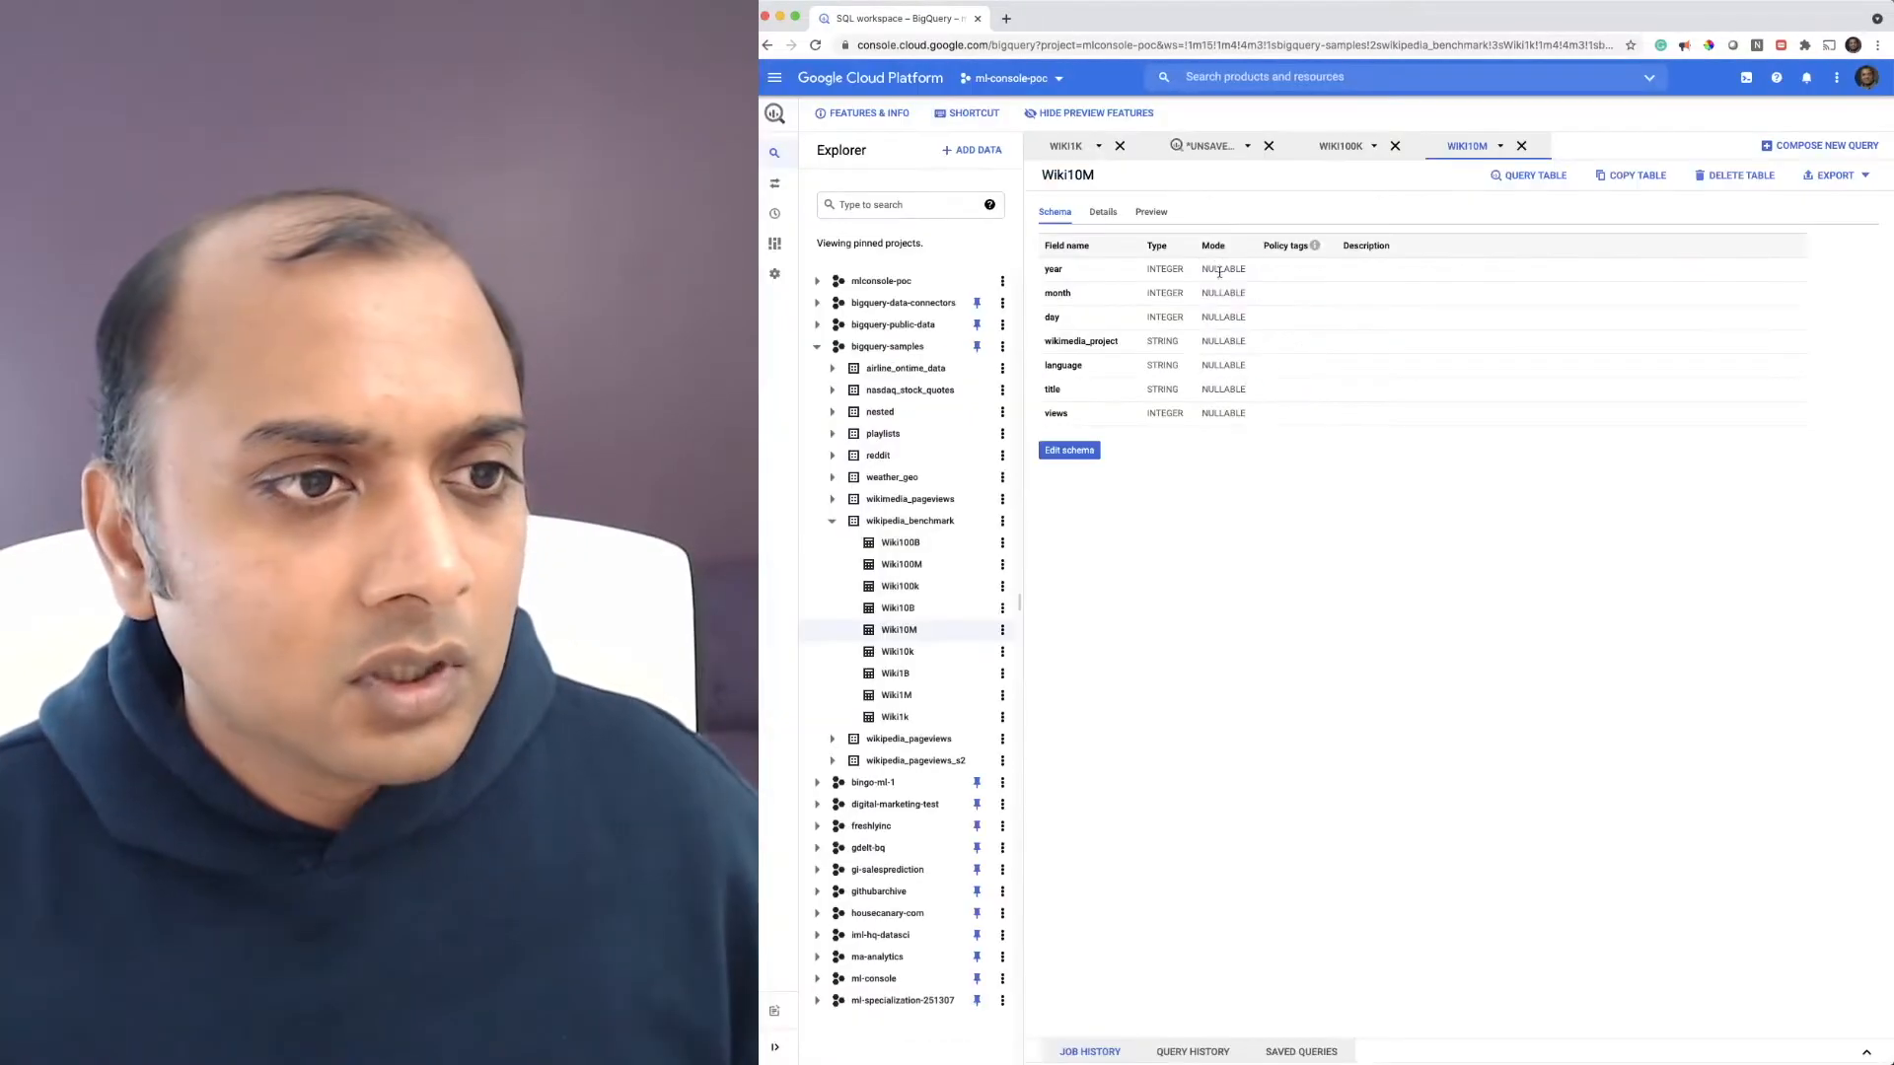
pyautogui.click(1101, 211)
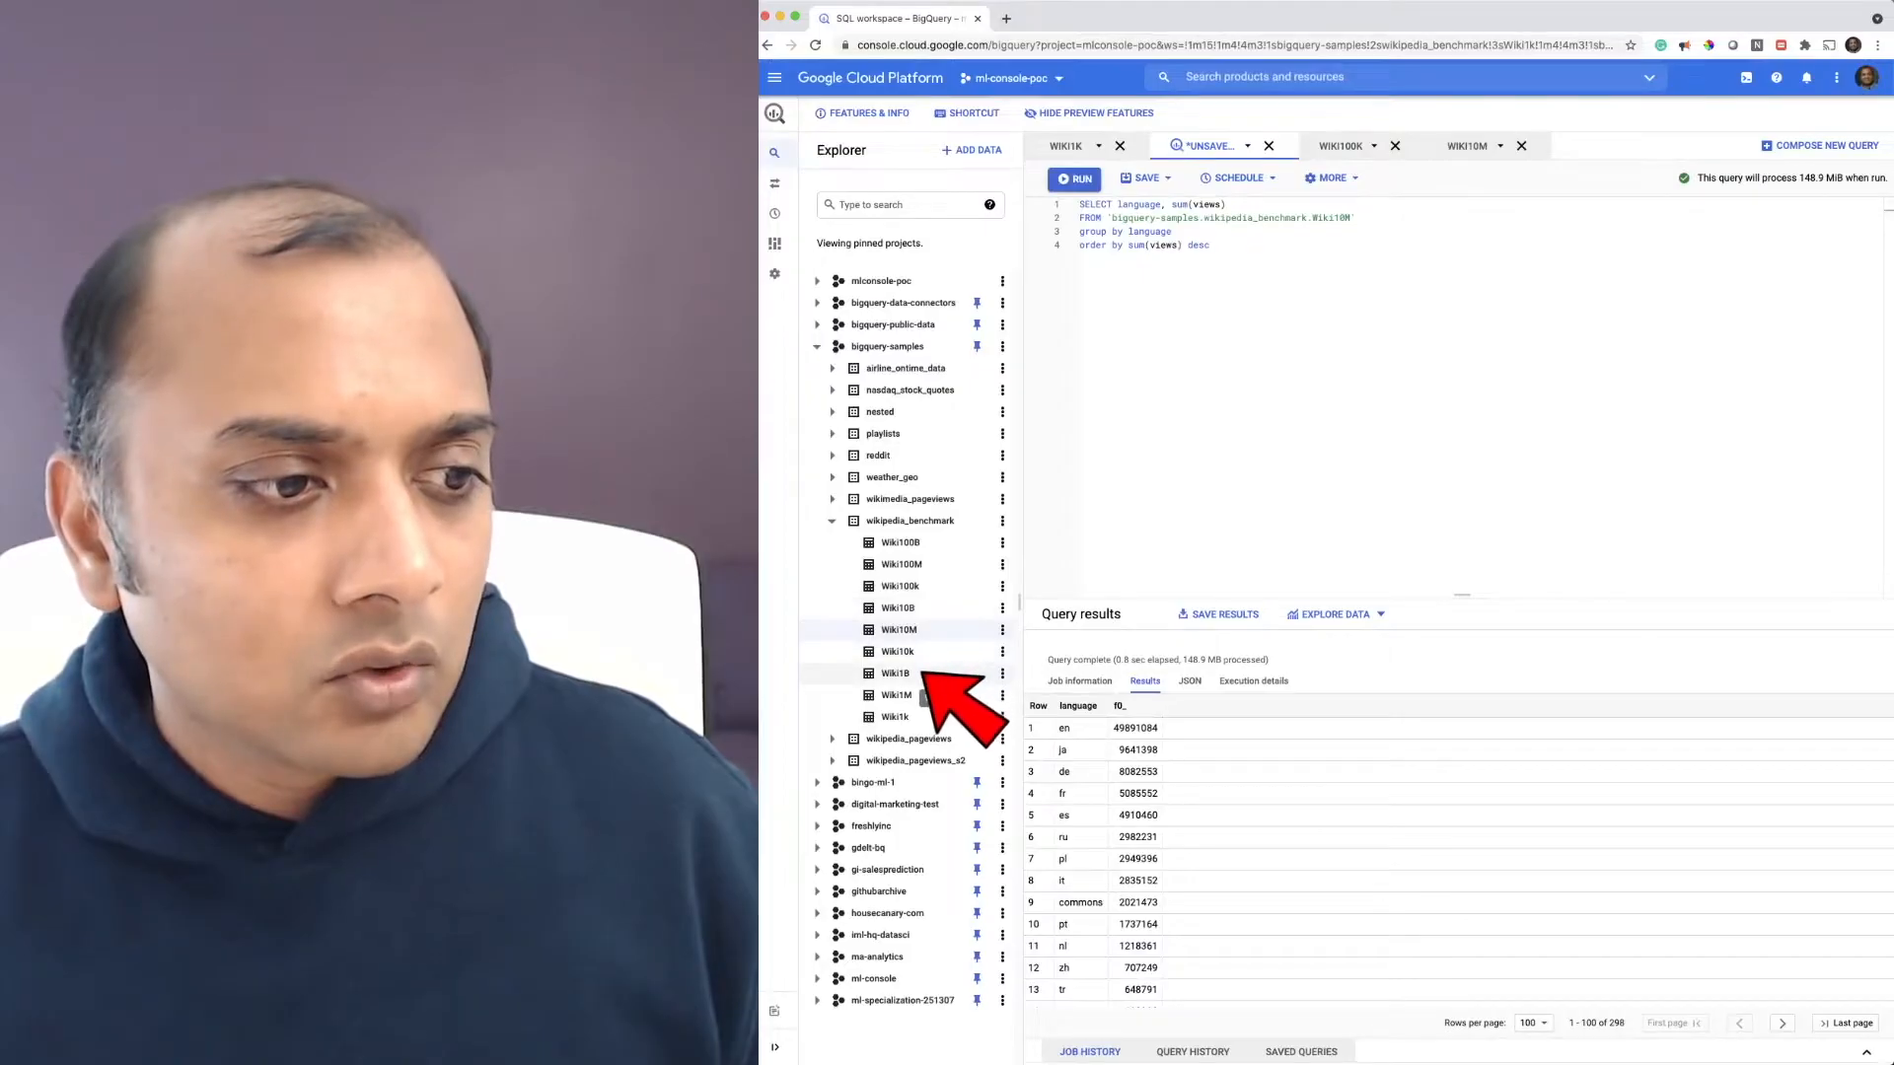
# Open Wiki1B, point the query at it and run it, processing 14.5 GB in 2.5 seconds
pyautogui.click(895, 672)
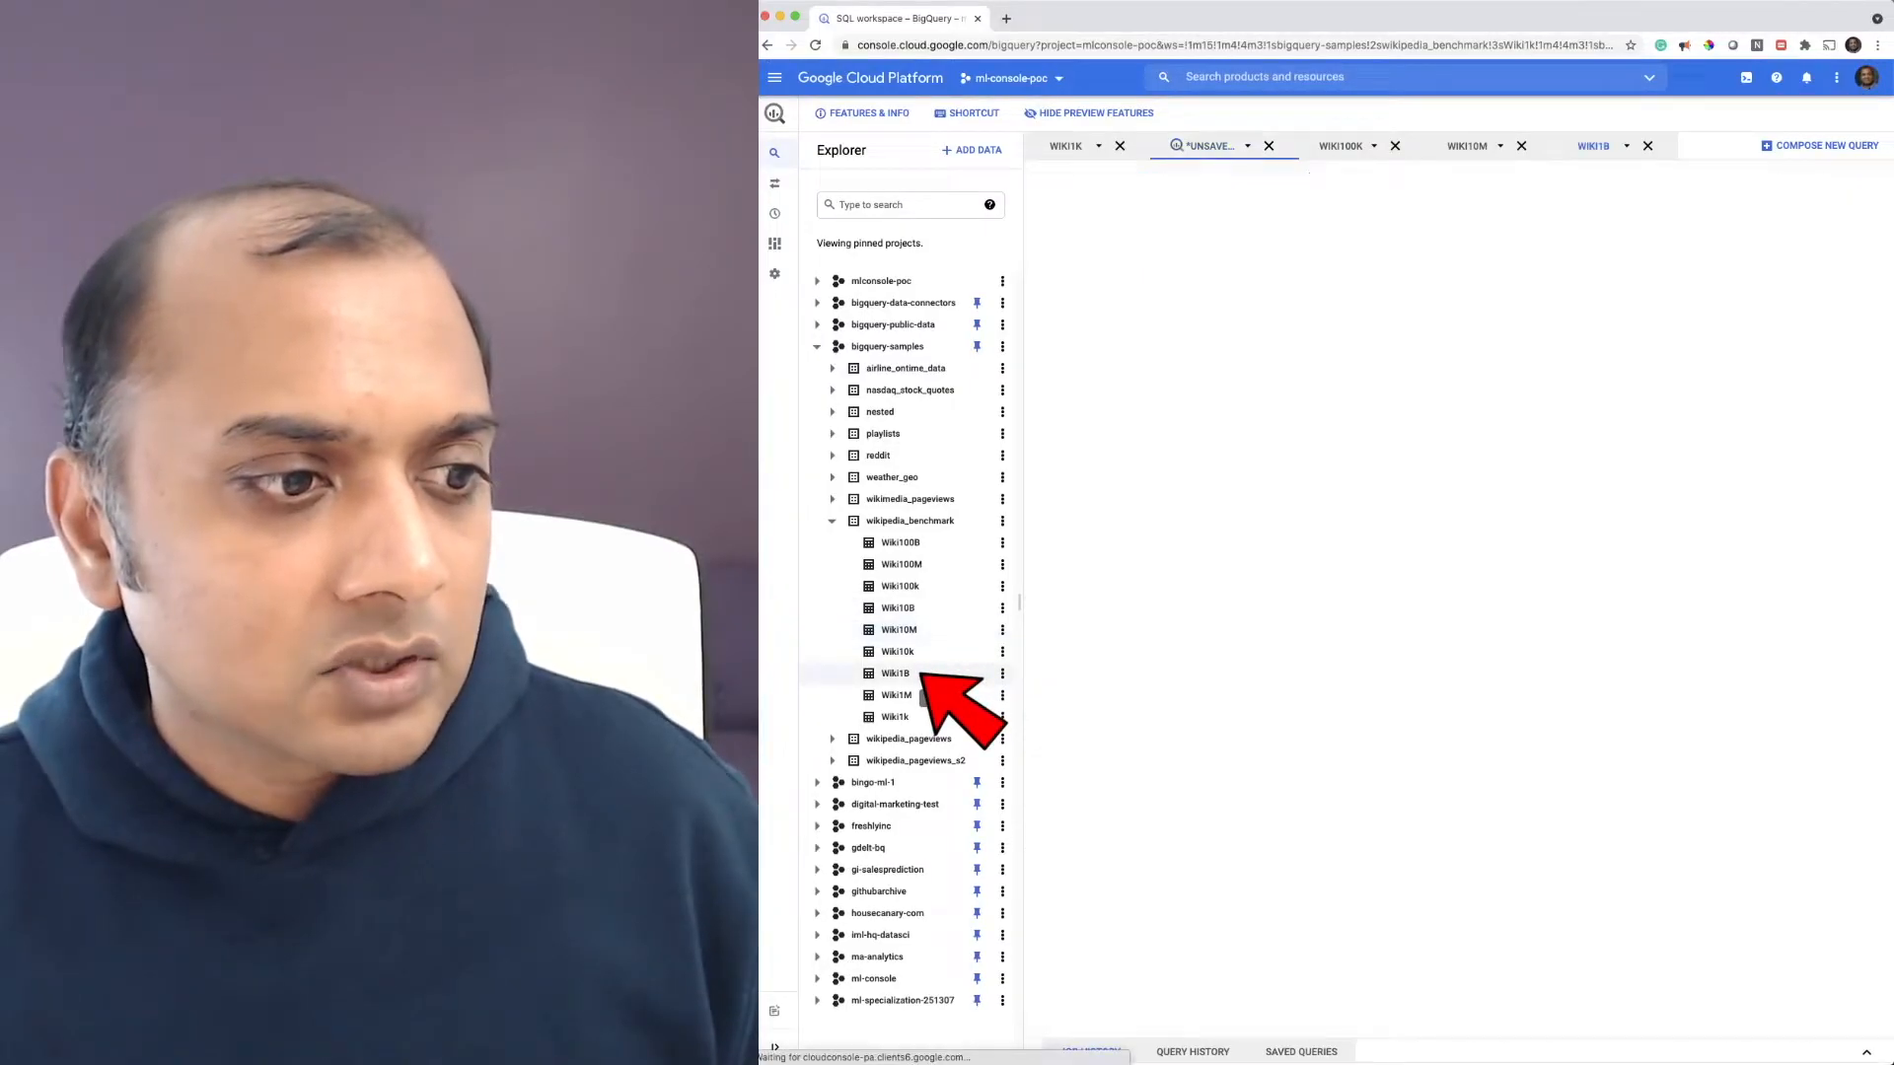
pyautogui.click(896, 673)
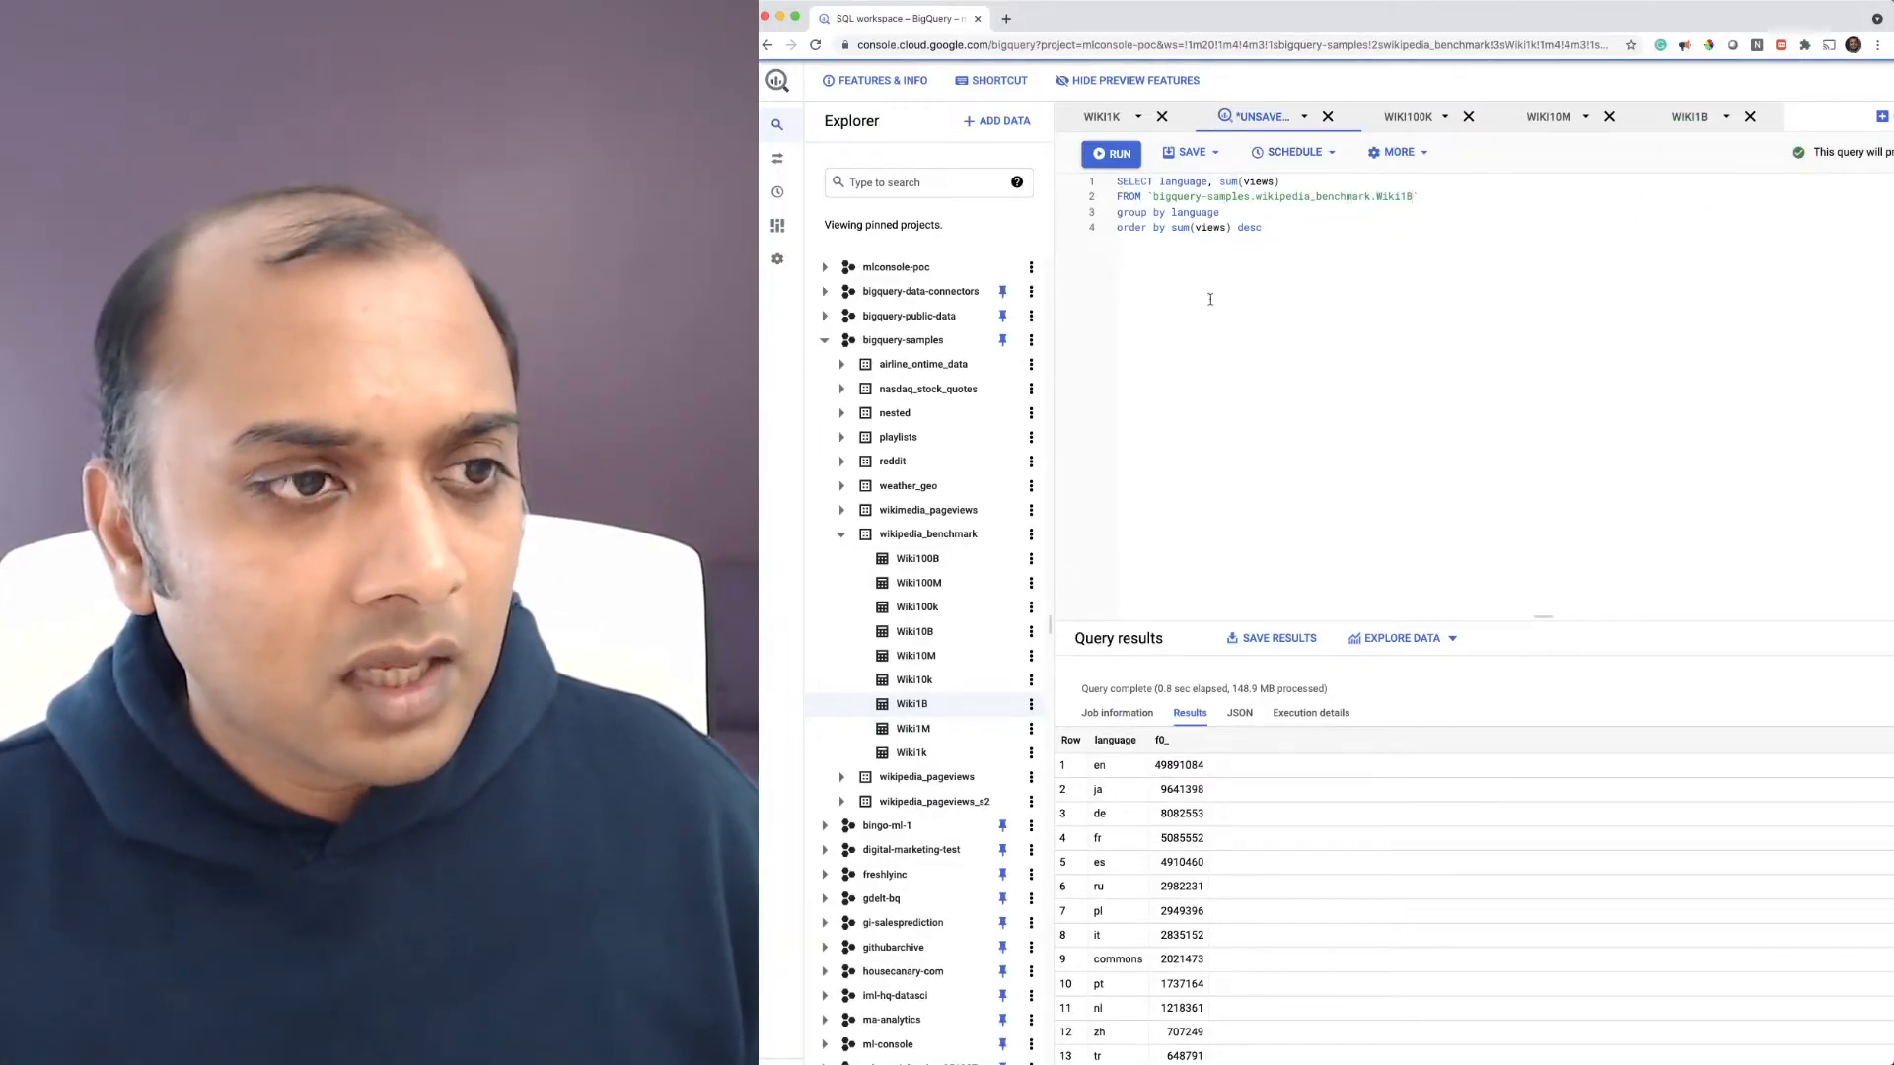
pyautogui.click(1111, 152)
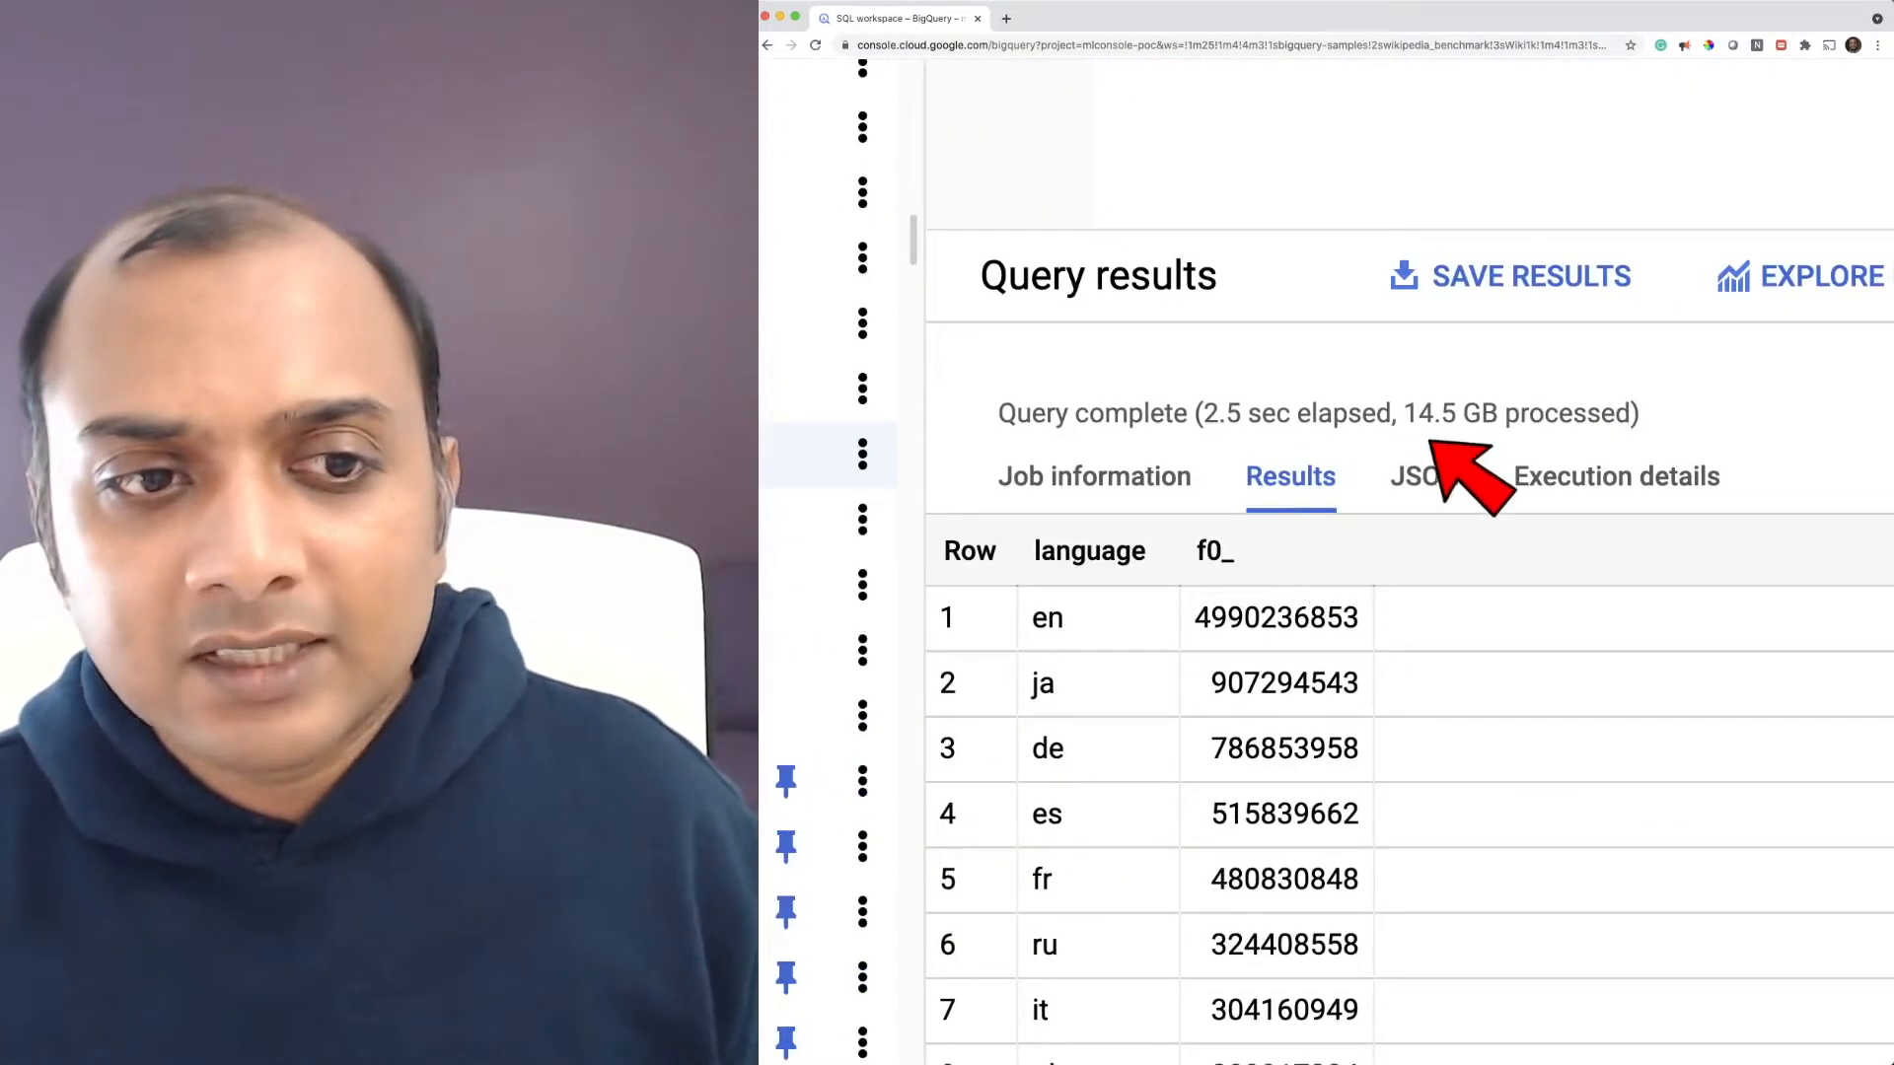
pyautogui.moveTo(1498, 483)
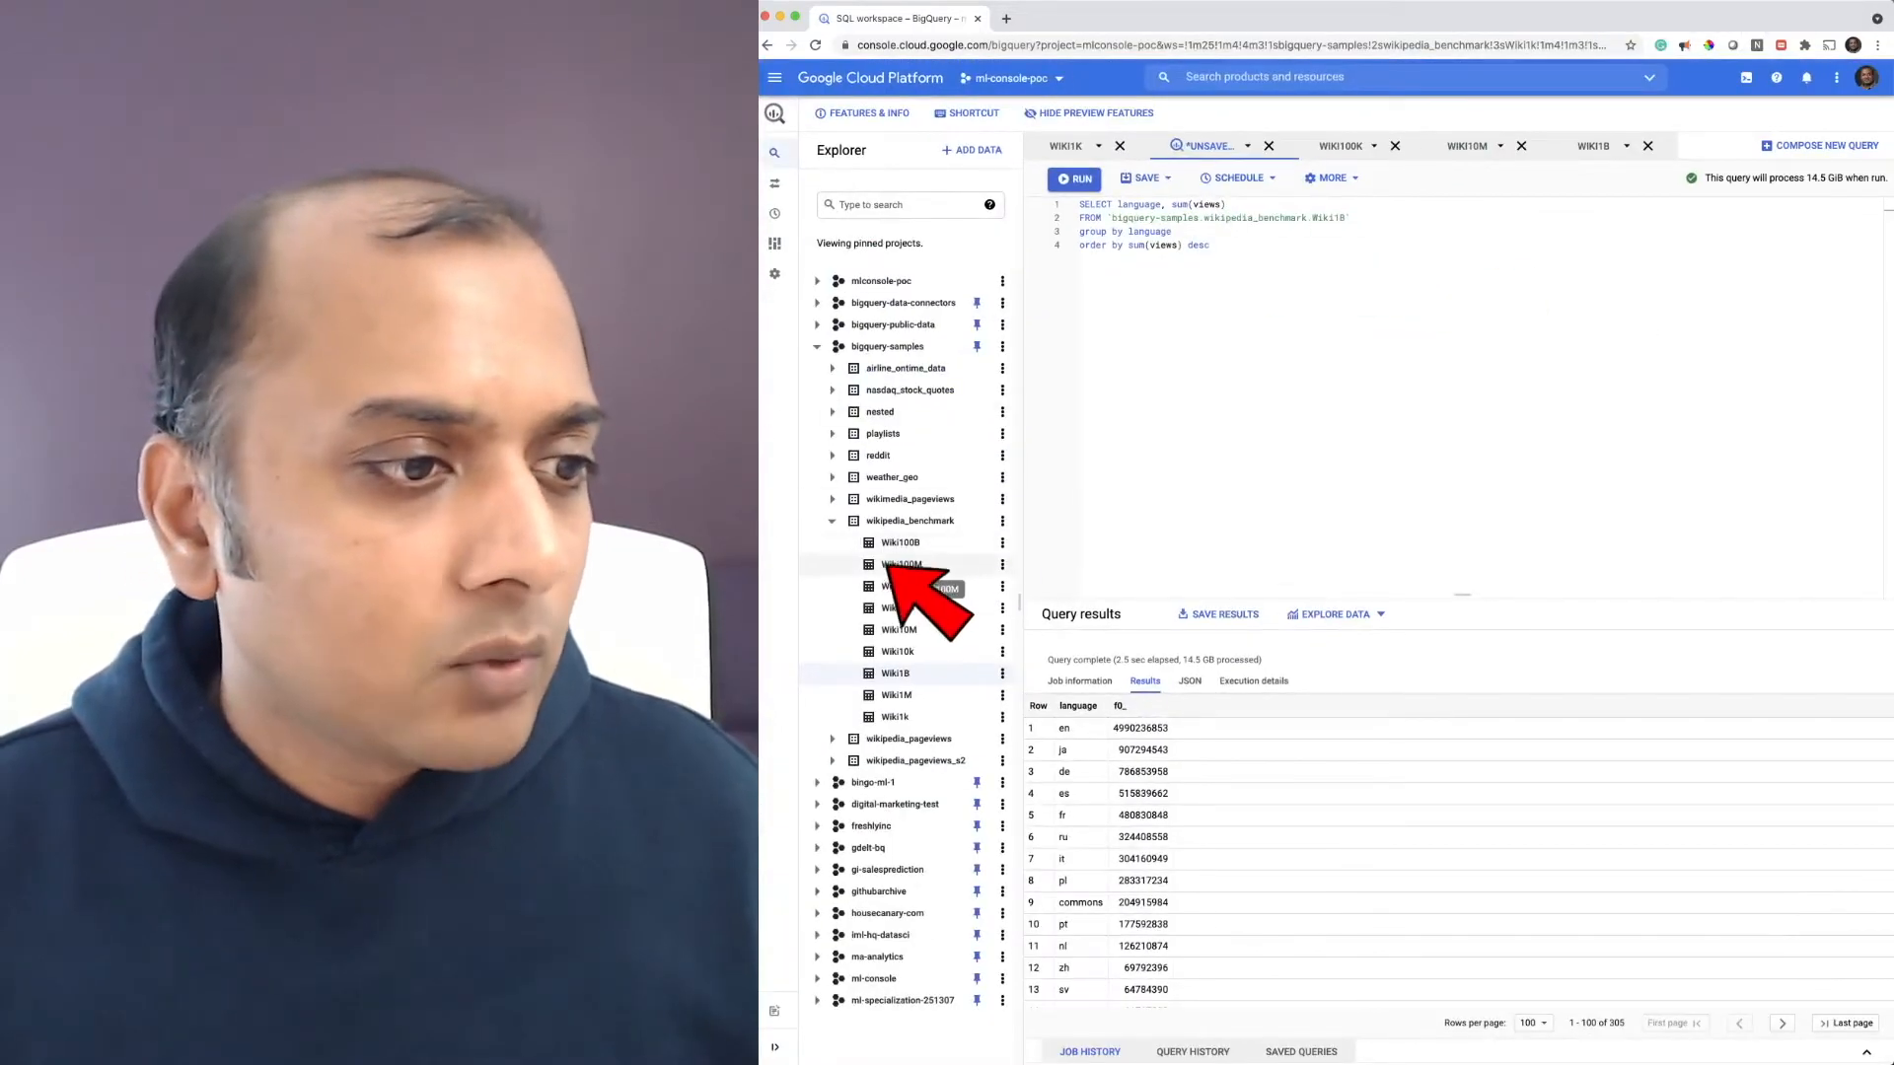
# Open Wiki100B's details showing 106,770,465,660 rows and 6.76 TB
pyautogui.click(900, 541)
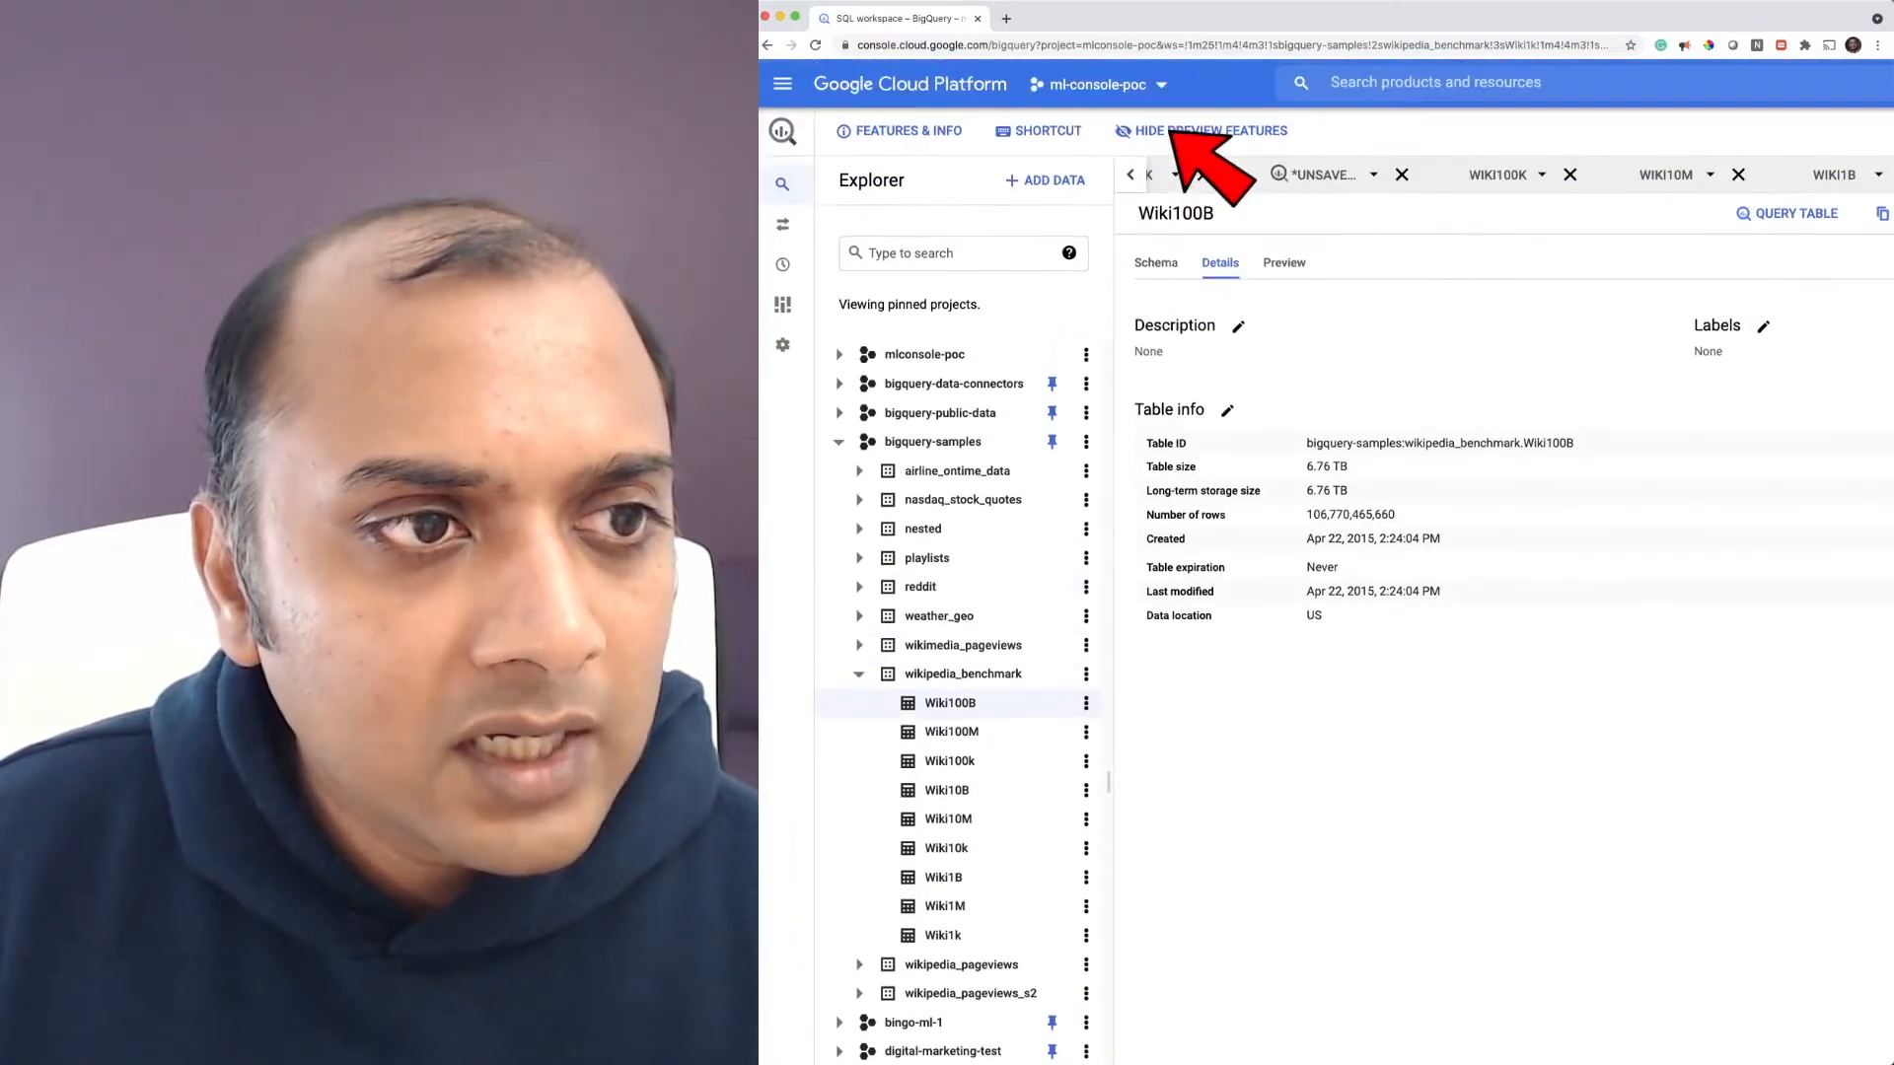
# In the unsaved query, change the table name to Wiki100B and run it
pyautogui.click(1182, 219)
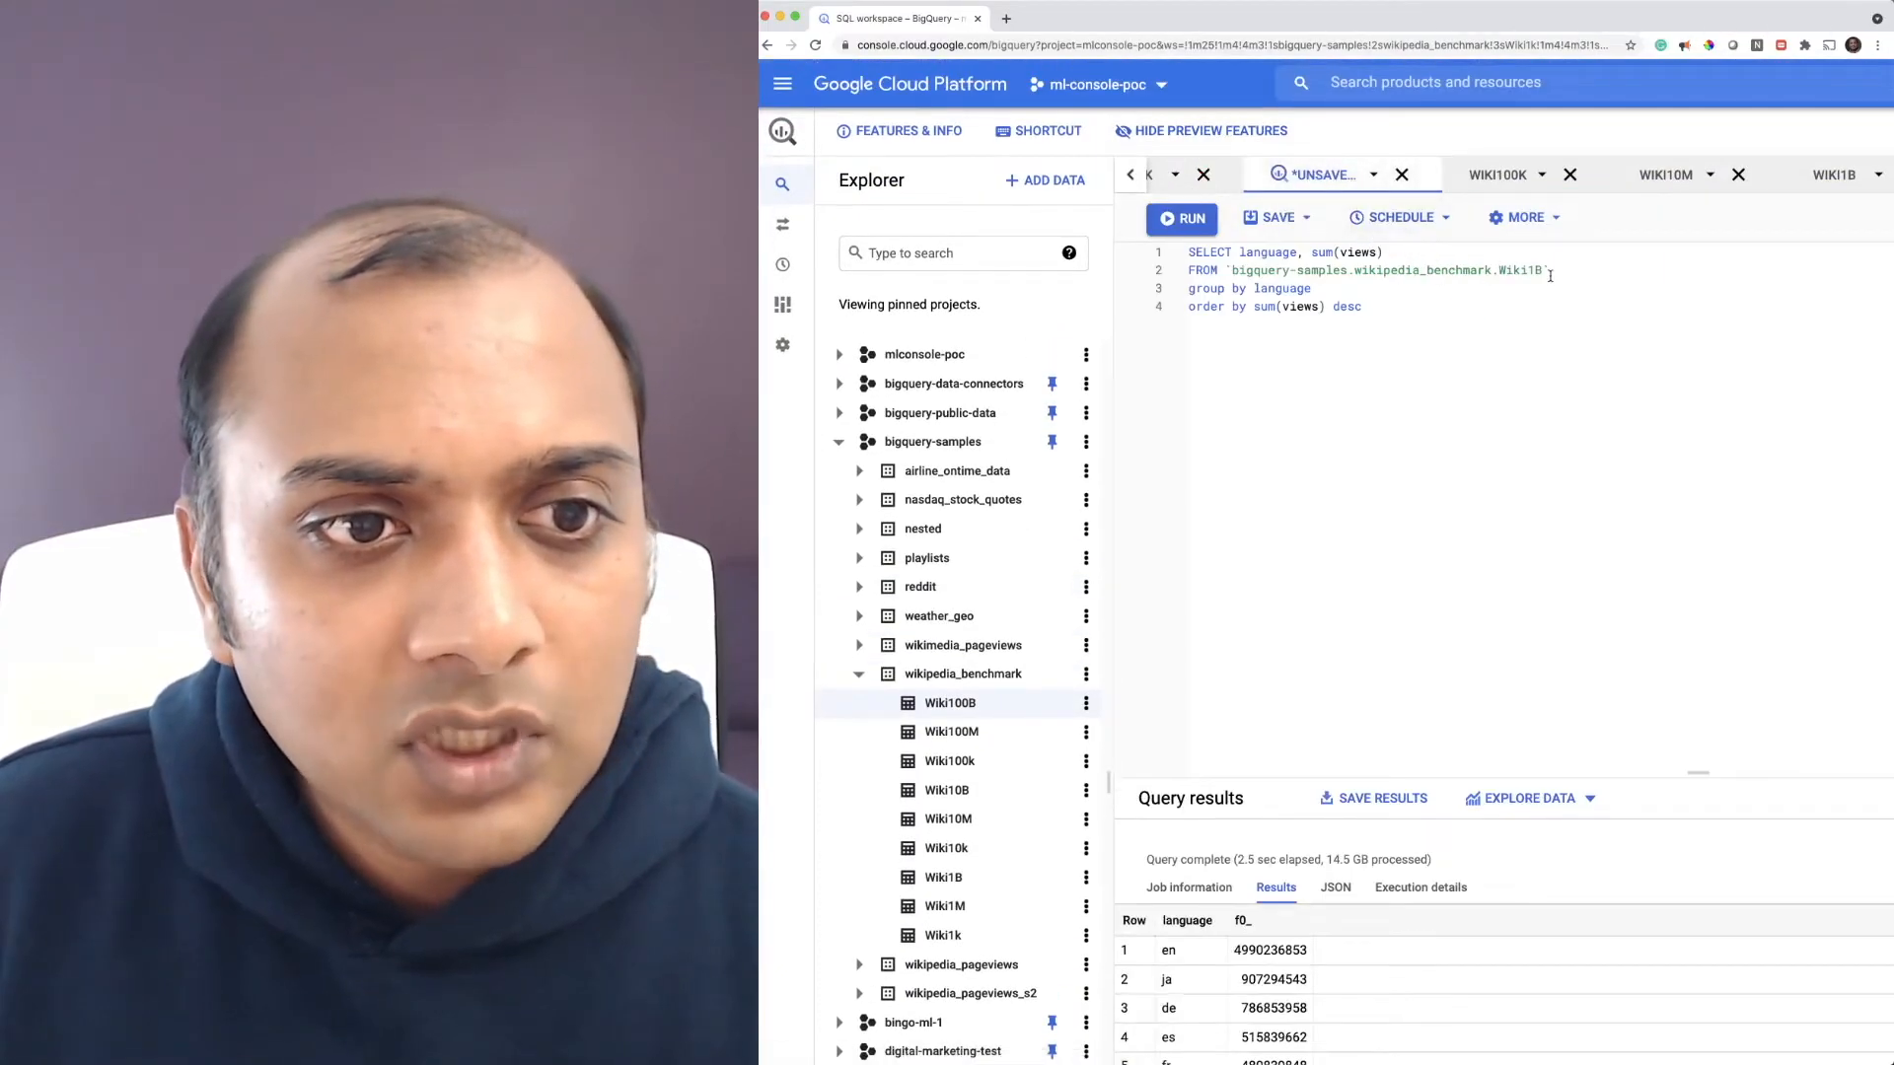
pyautogui.doubleClick(1518, 270)
pyautogui.write('00')
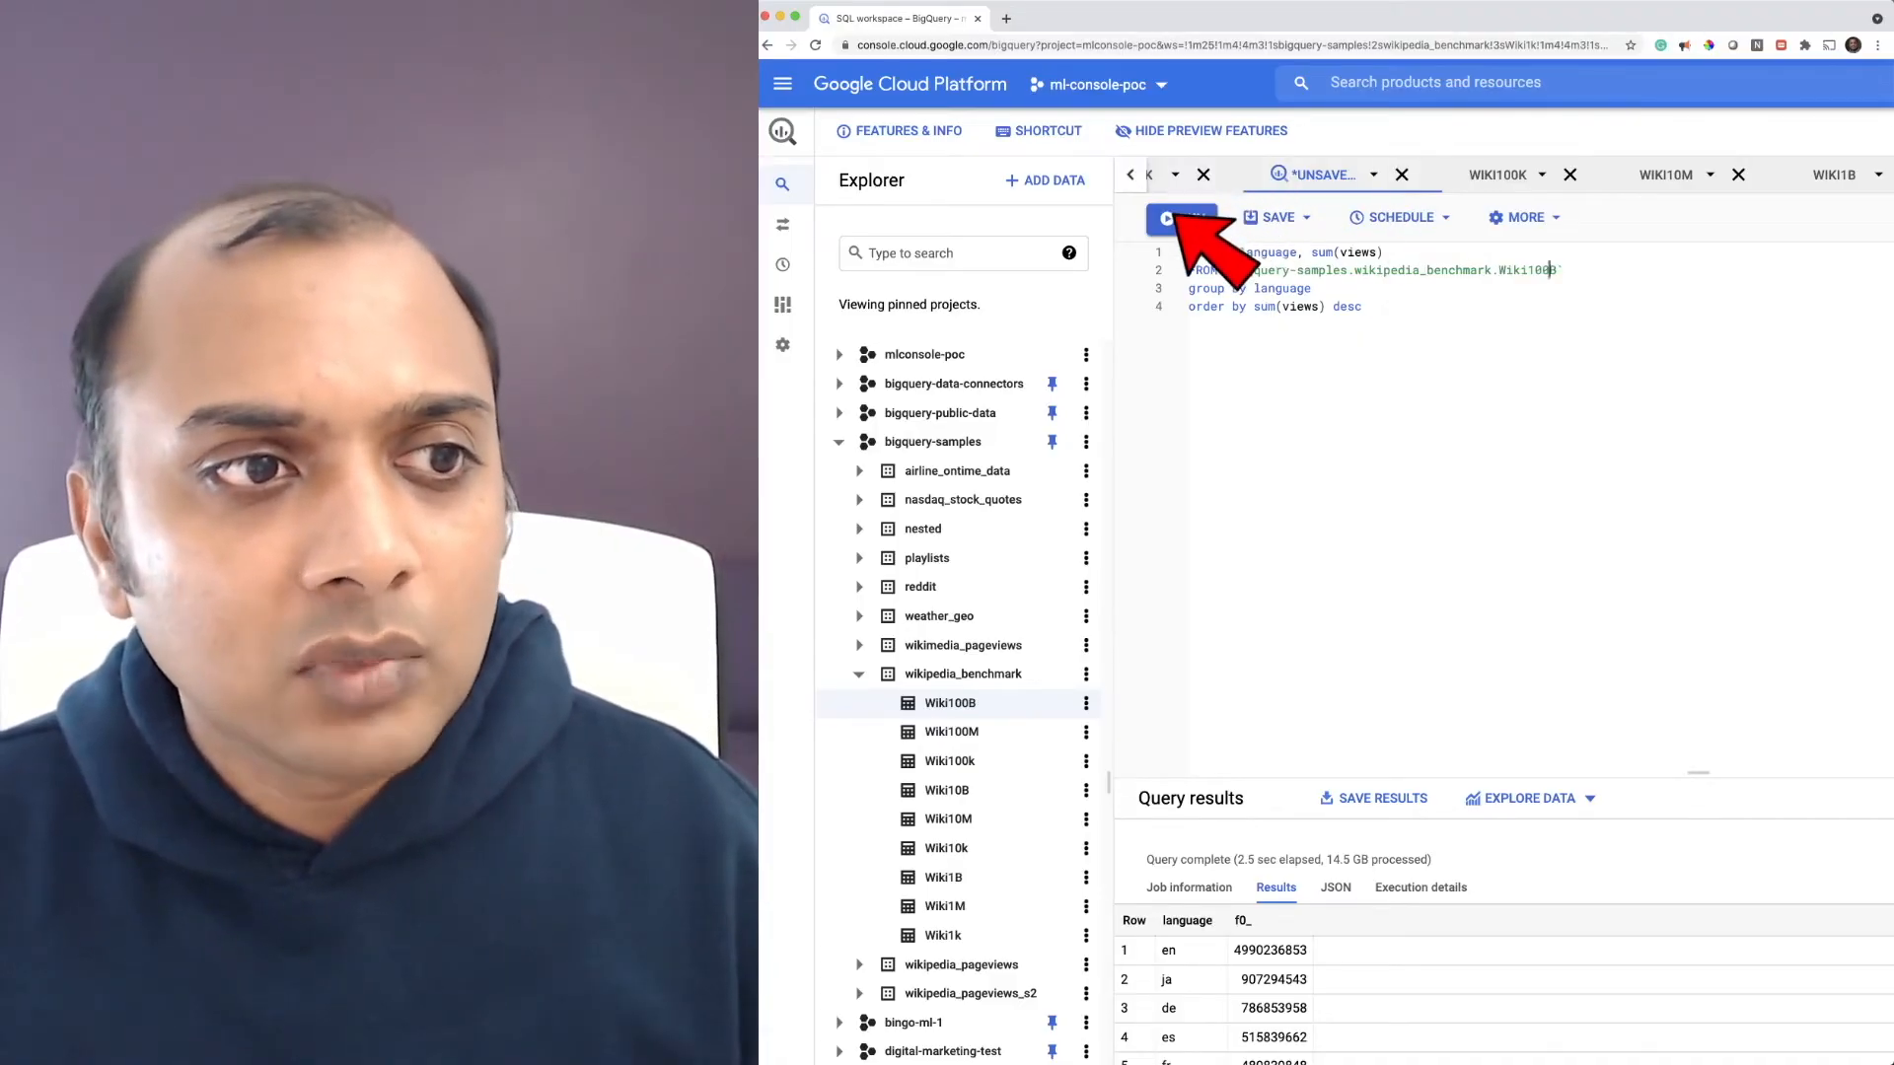
pyautogui.click(1181, 217)
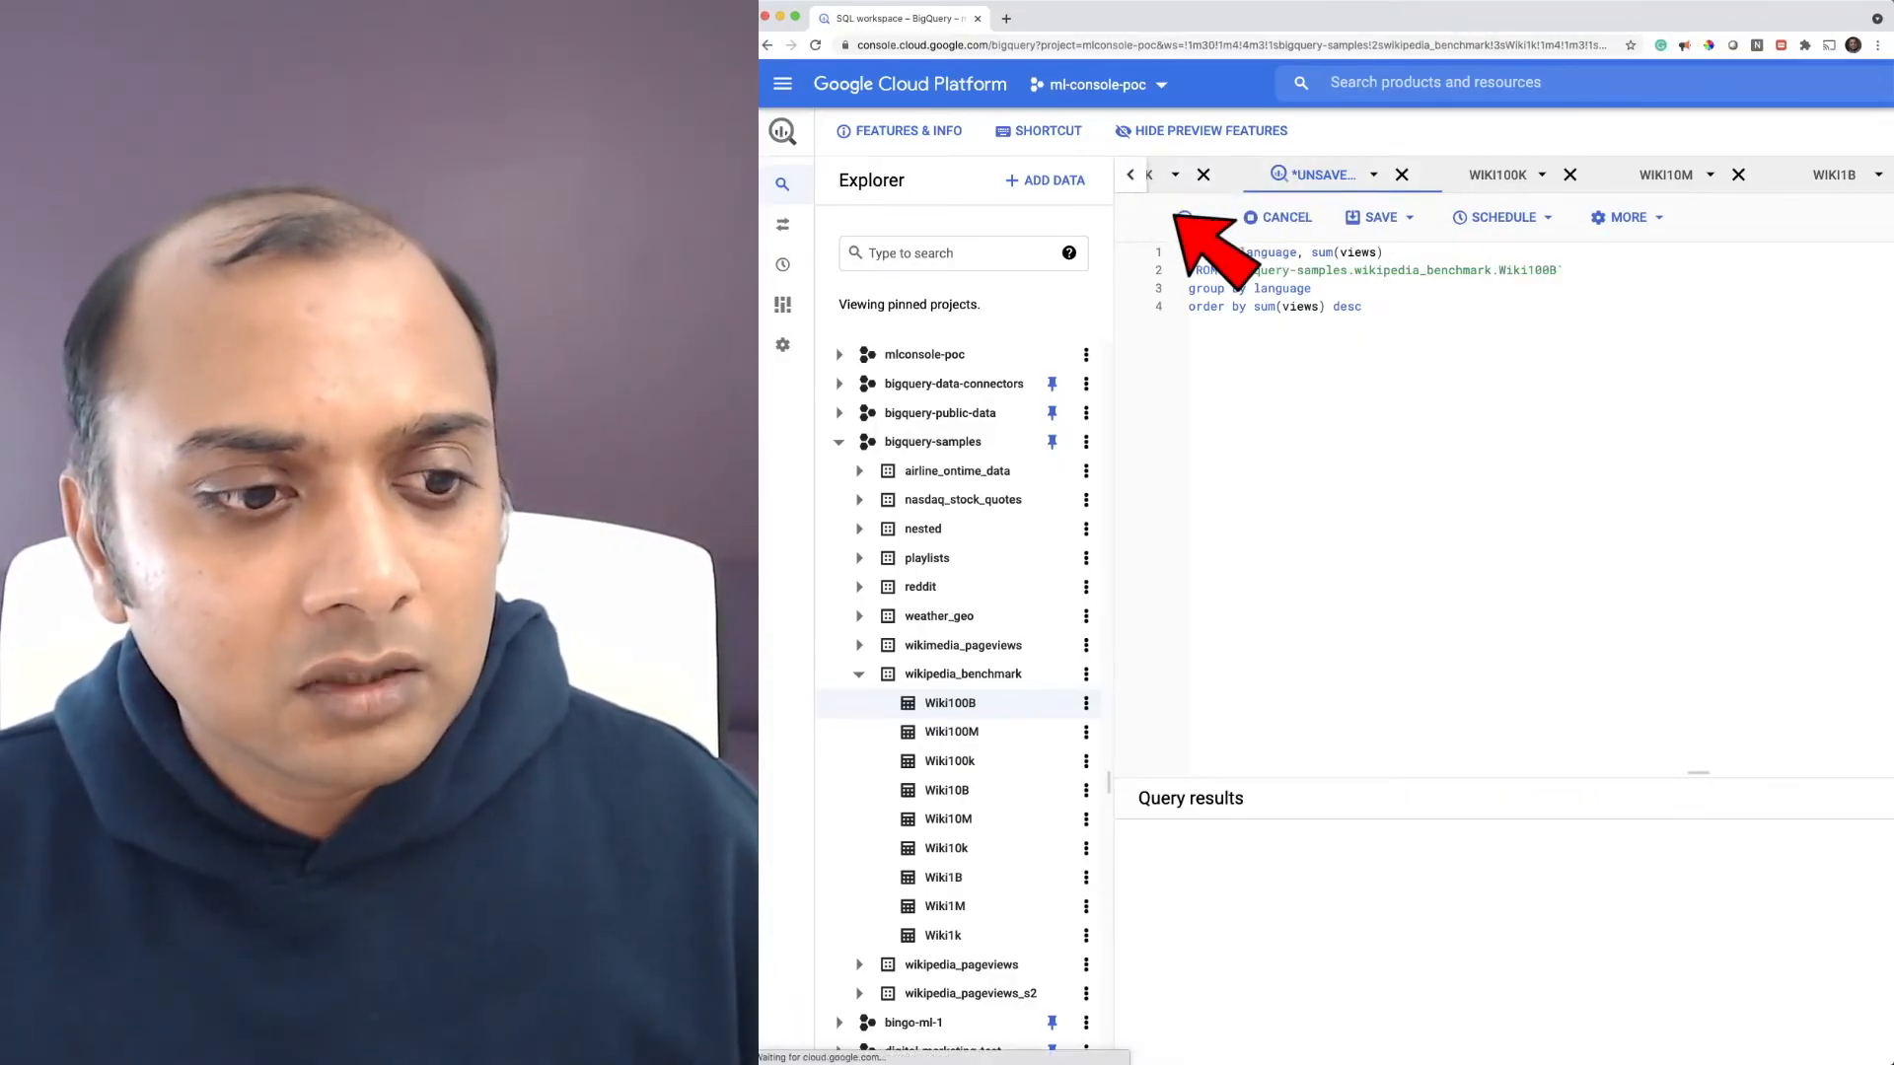